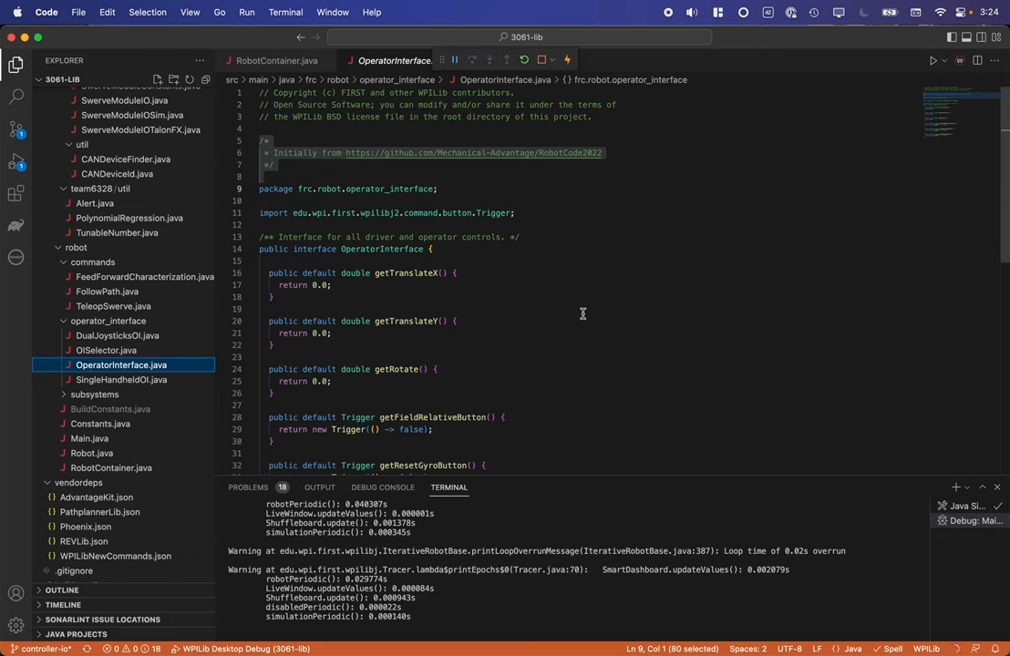
# Review DualJoysticksOI.java's two-joystick implementations of the driver control methods
pyautogui.scroll(-3)
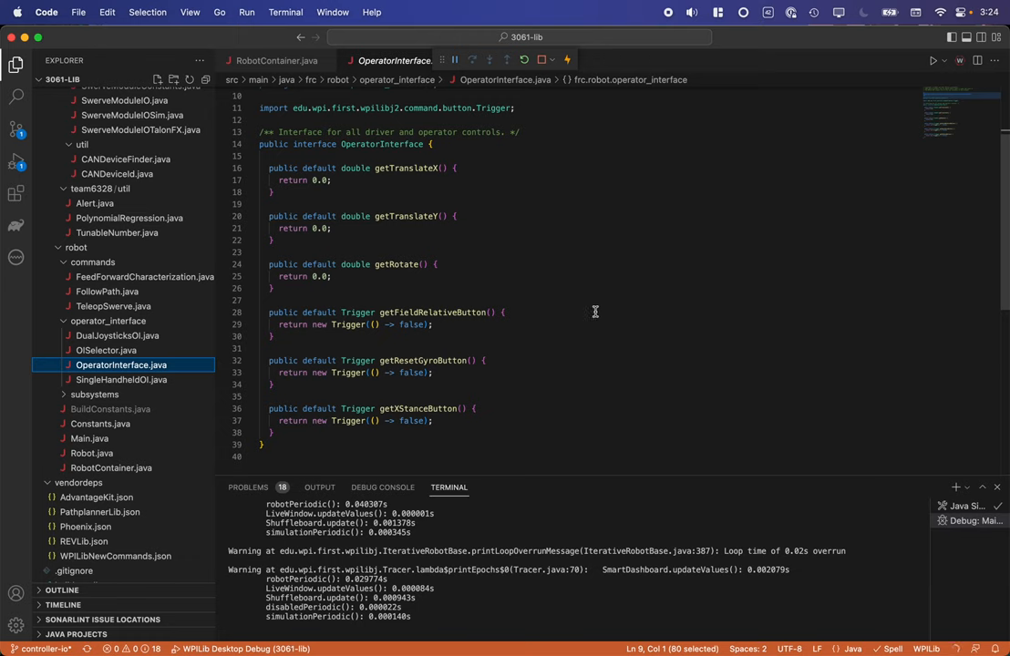
pyautogui.moveTo(552, 269)
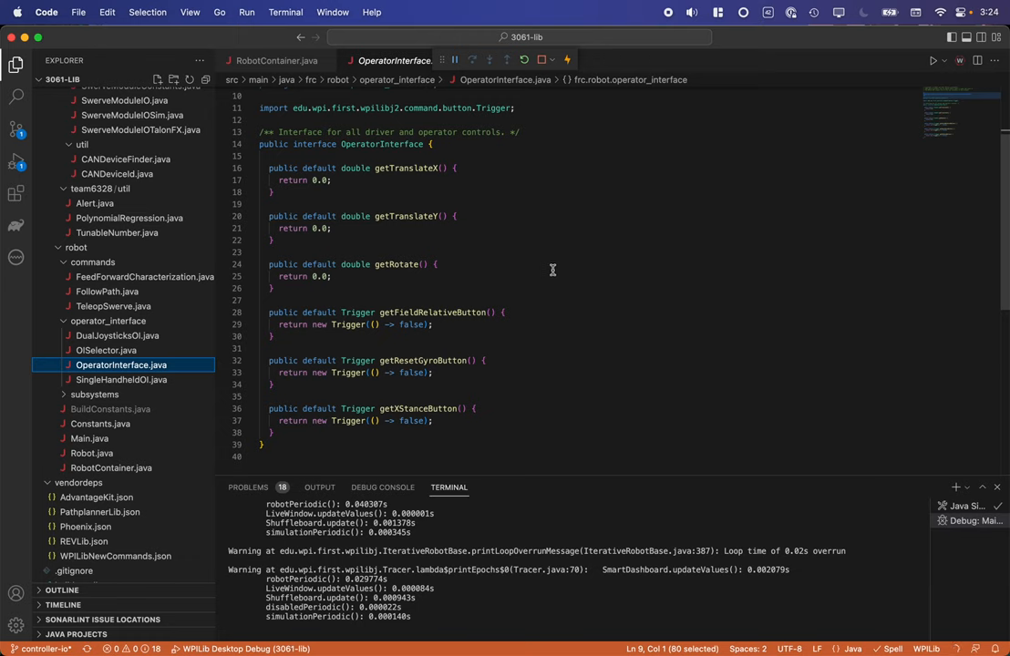
pyautogui.moveTo(458, 217)
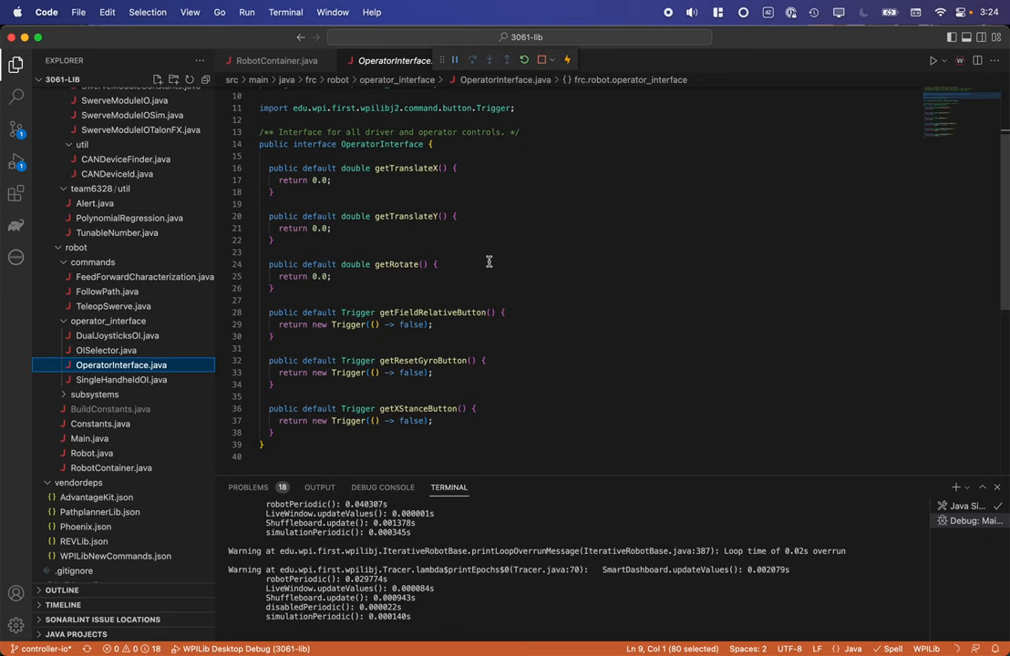
pyautogui.moveTo(477, 262)
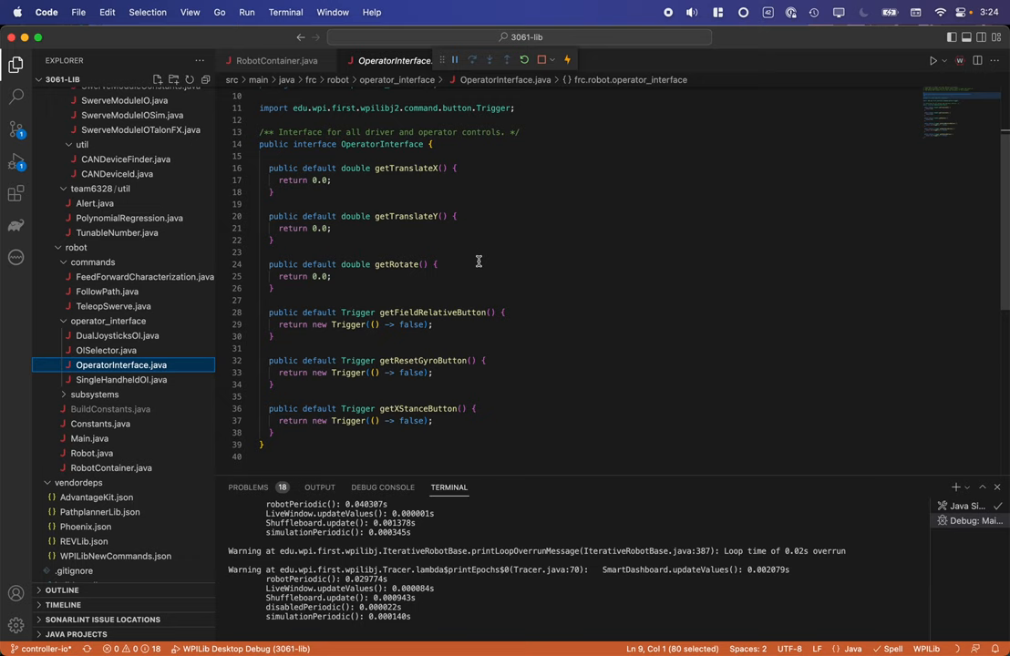
pyautogui.moveTo(416, 368)
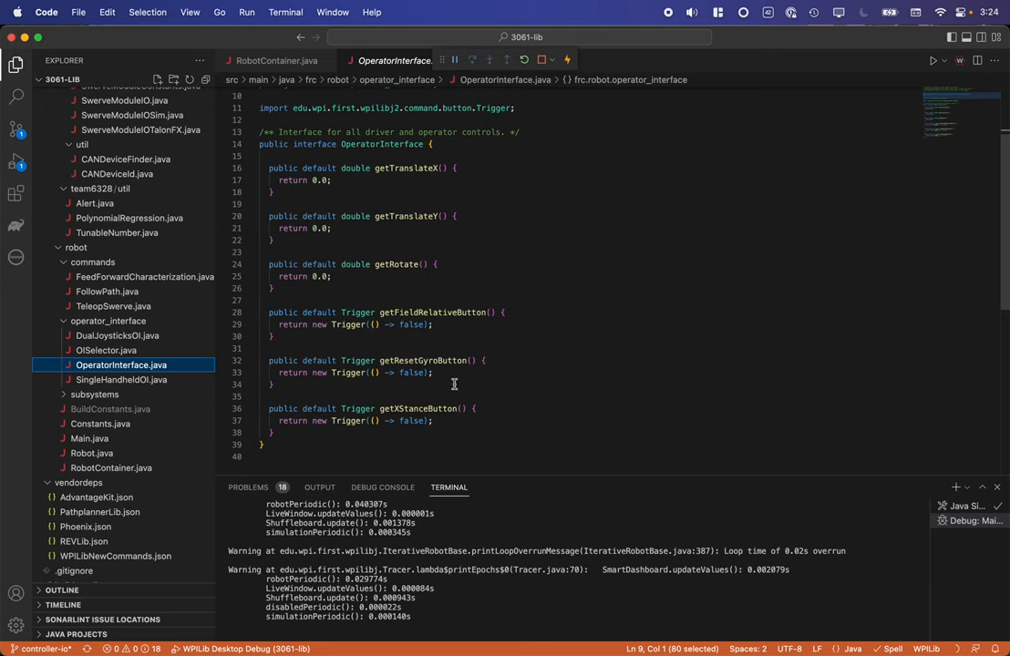
pyautogui.moveTo(561, 377)
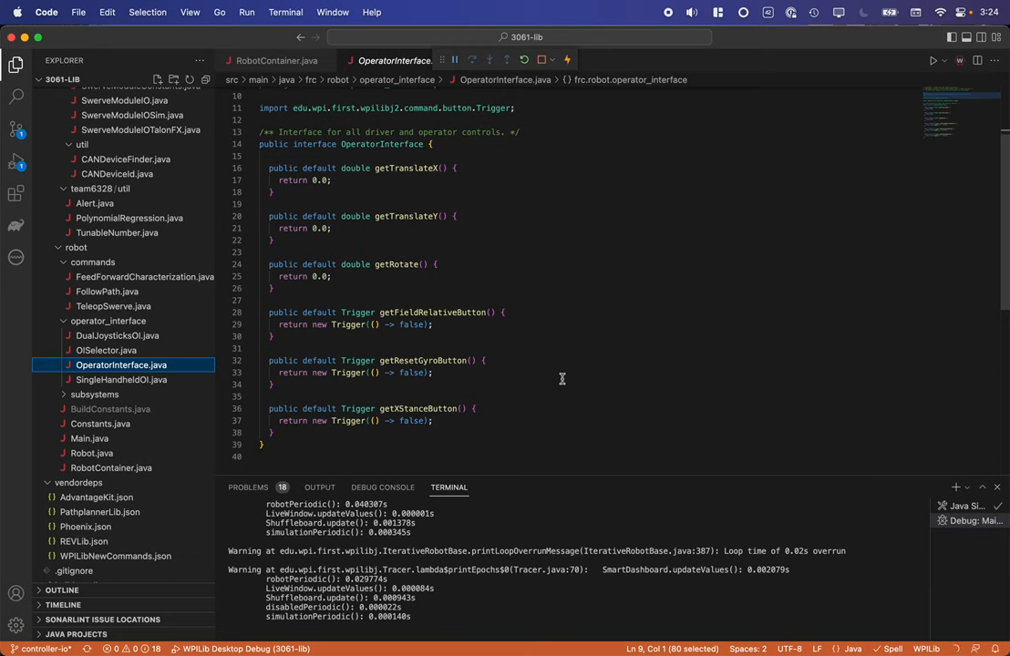
pyautogui.moveTo(481, 317)
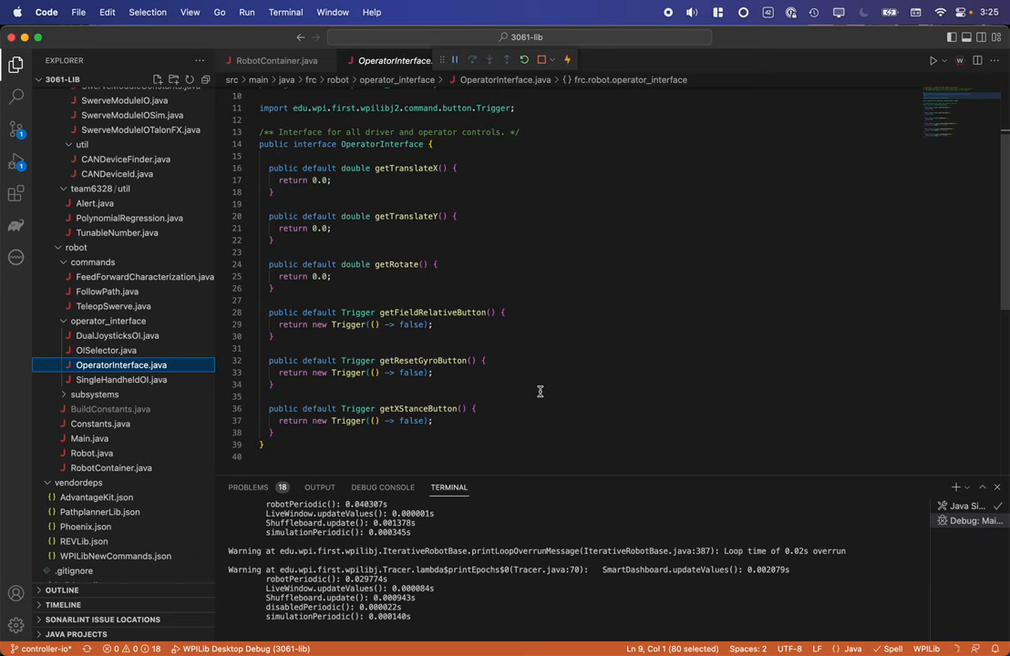
pyautogui.moveTo(251, 350)
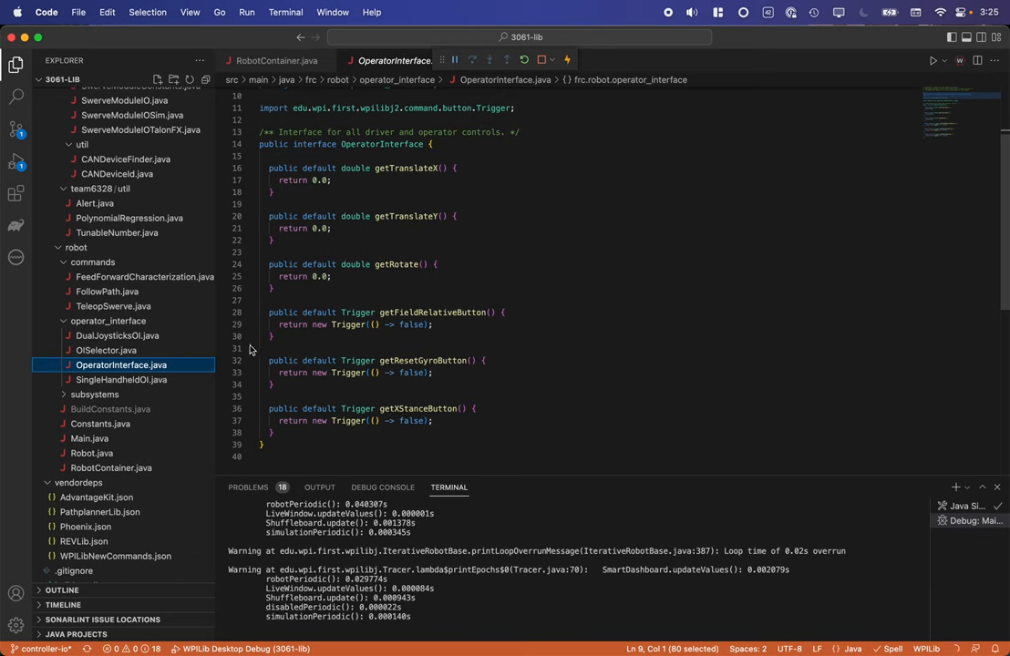
pyautogui.click(117, 335)
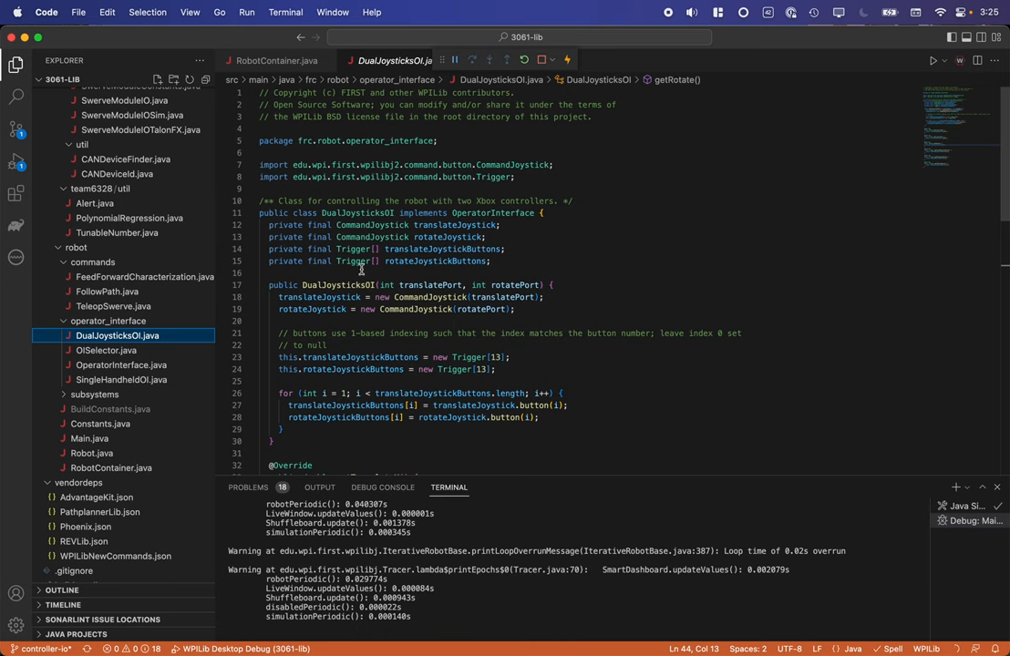
pyautogui.scroll(-3)
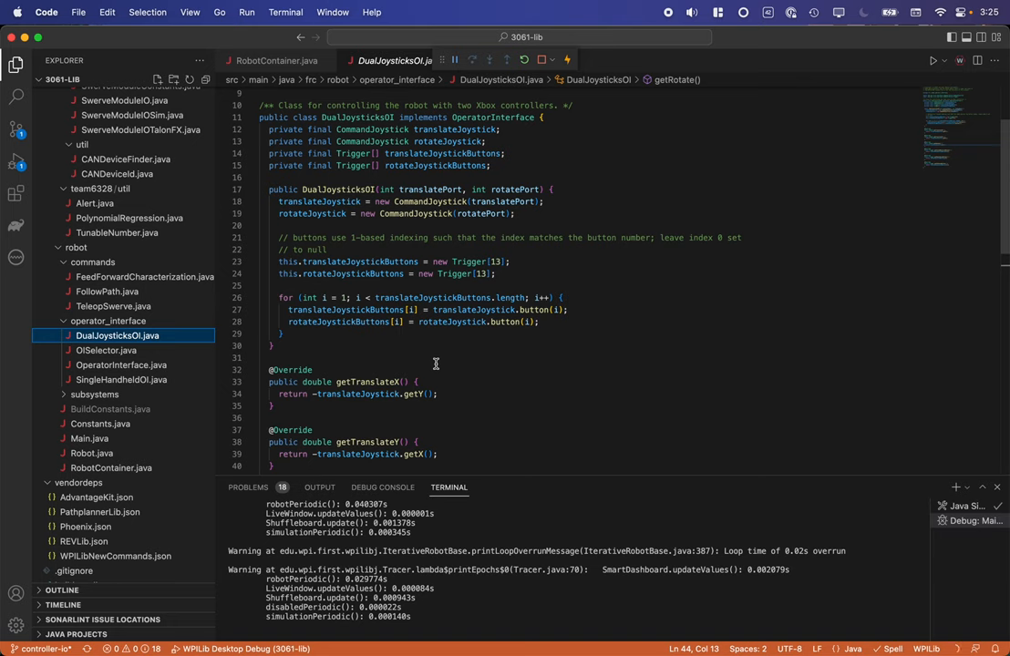
pyautogui.moveTo(443, 330)
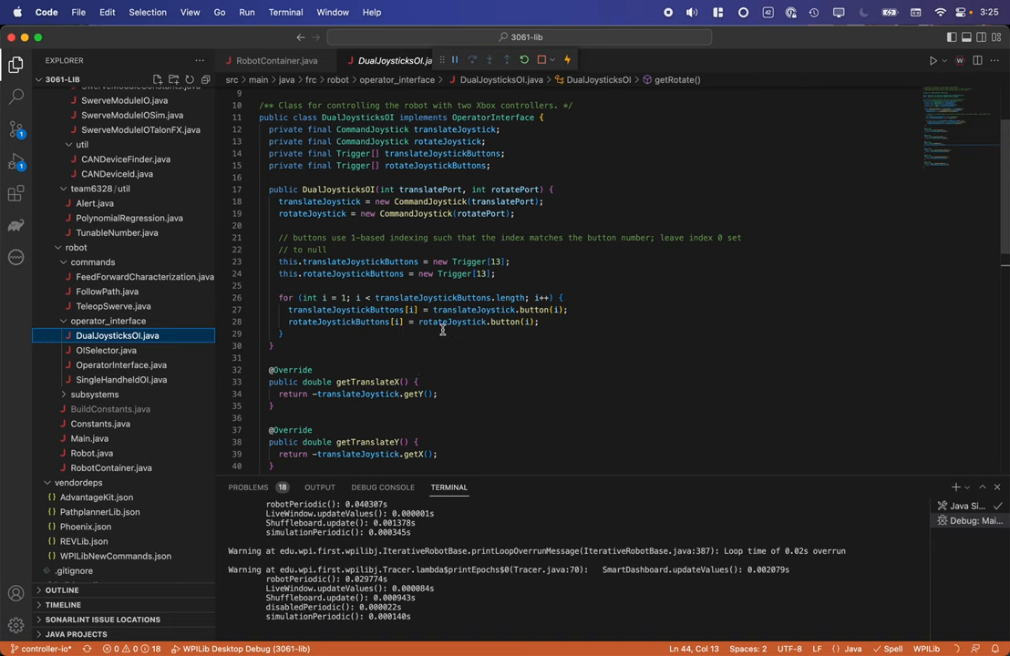
pyautogui.moveTo(516, 359)
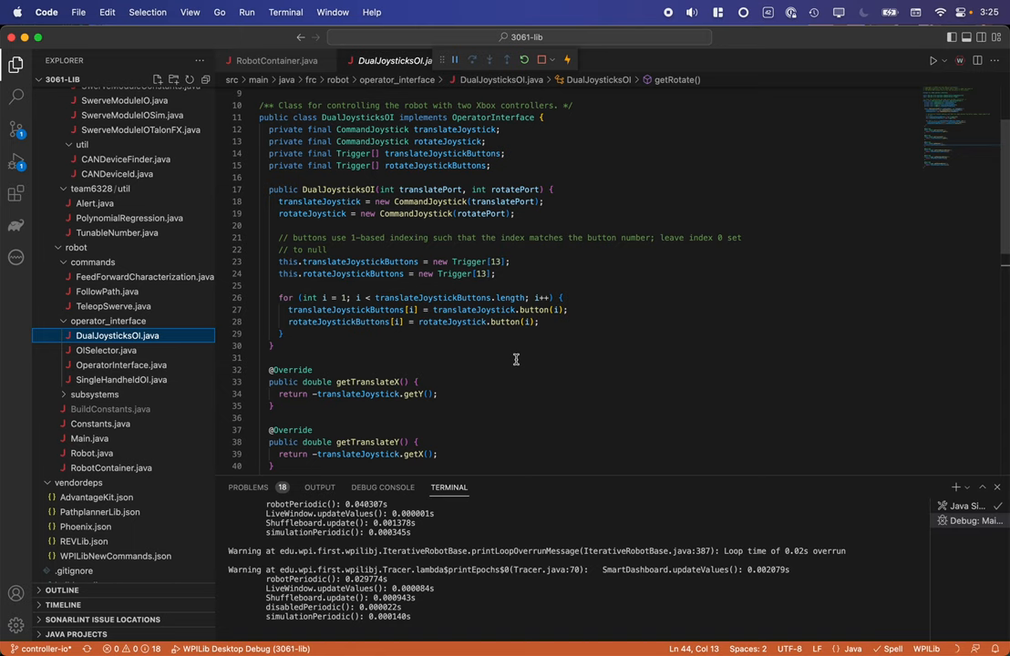
pyautogui.scroll(-3)
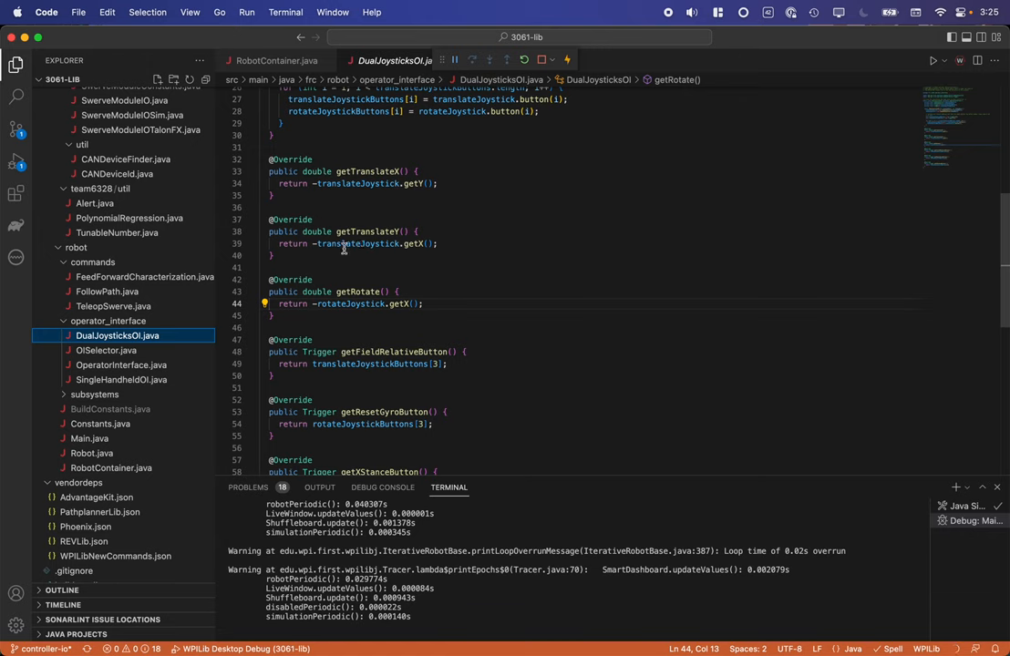
pyautogui.moveTo(399, 303)
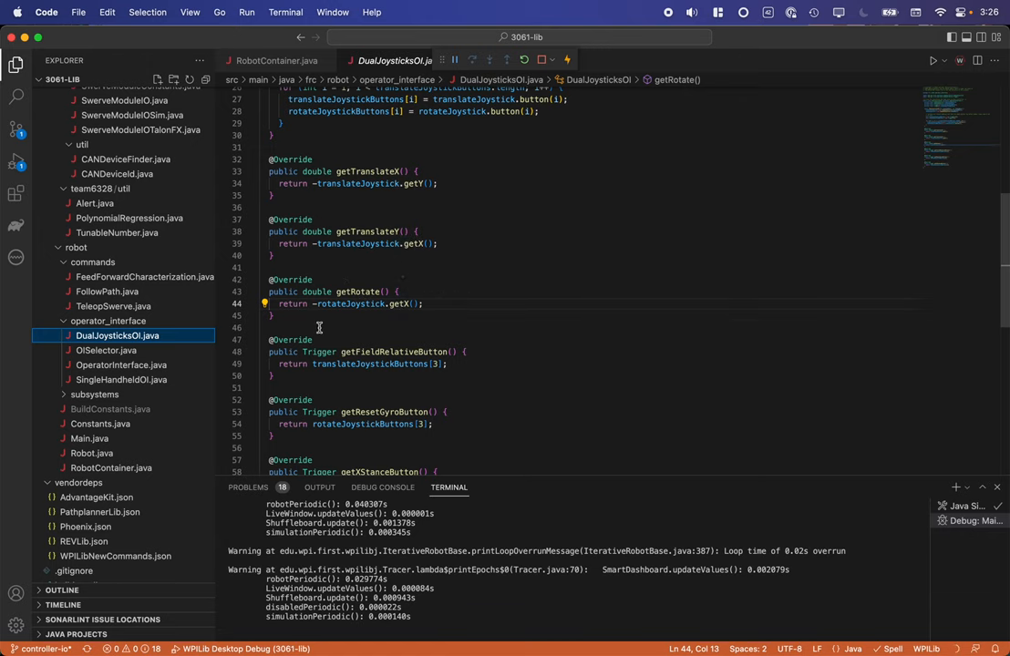
pyautogui.scroll(-3)
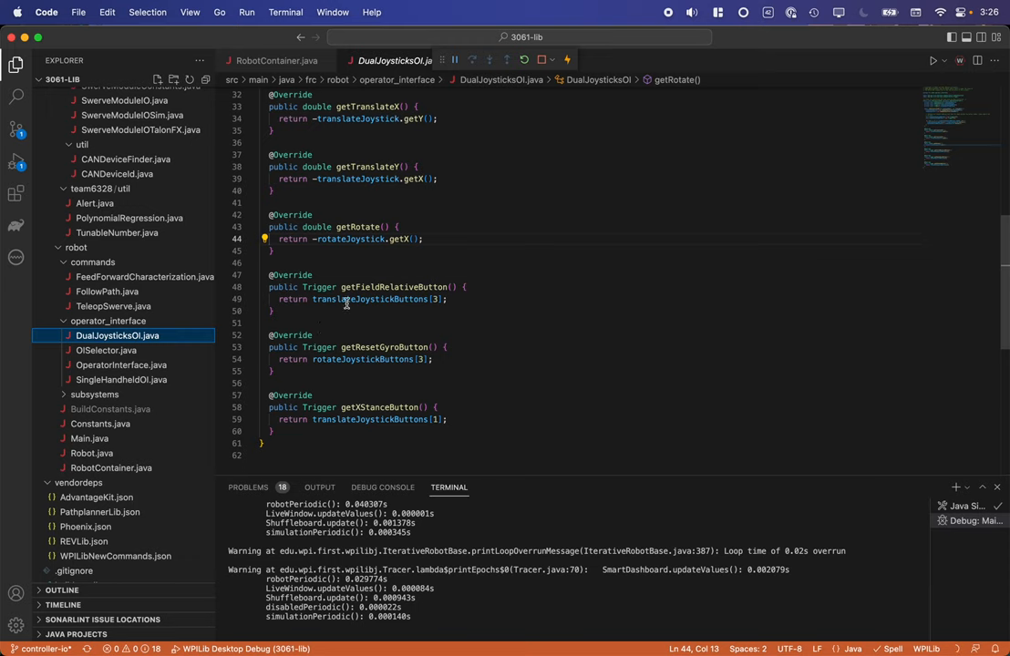
pyautogui.moveTo(390, 309)
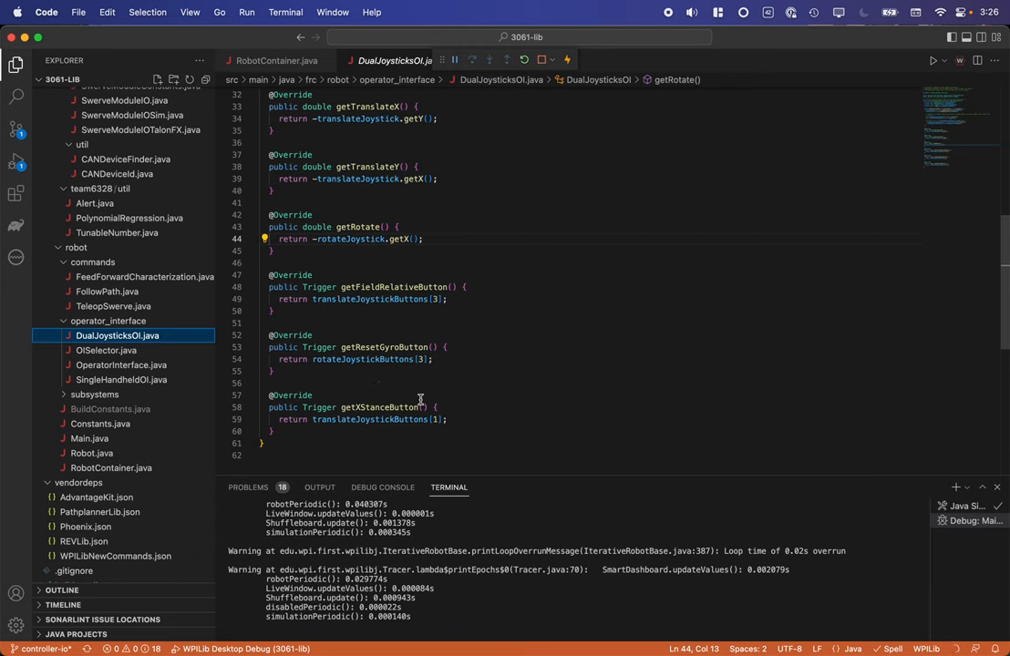
pyautogui.moveTo(355, 301)
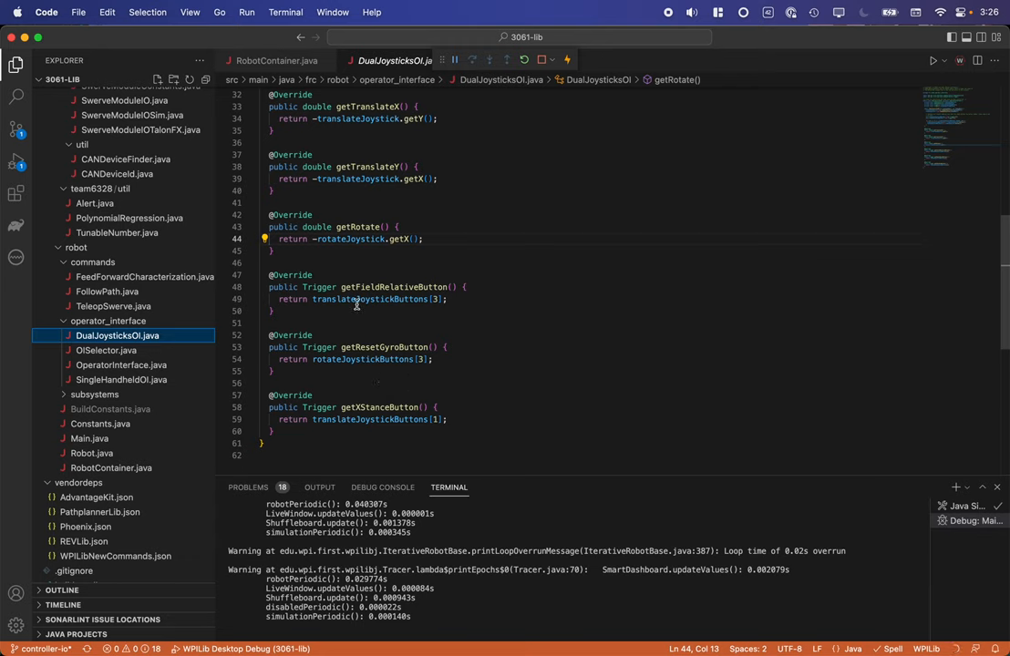
pyautogui.moveTo(393, 387)
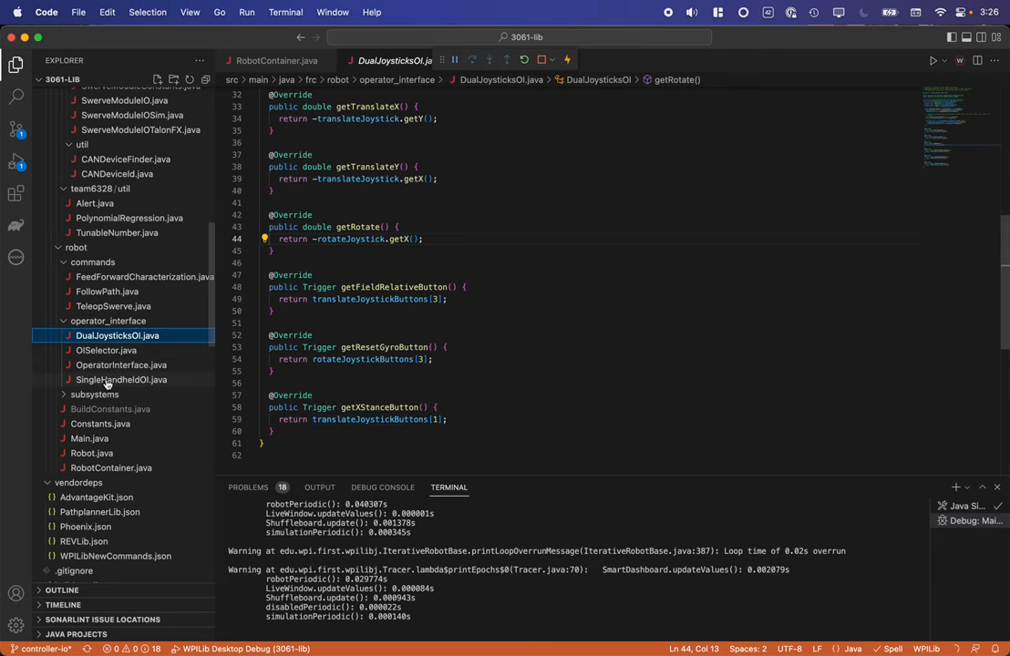
# Review SingleHandheldOI.java mapping driver controls to one Xbox controller's sticks, trigger and buttons
pyautogui.click(120, 379)
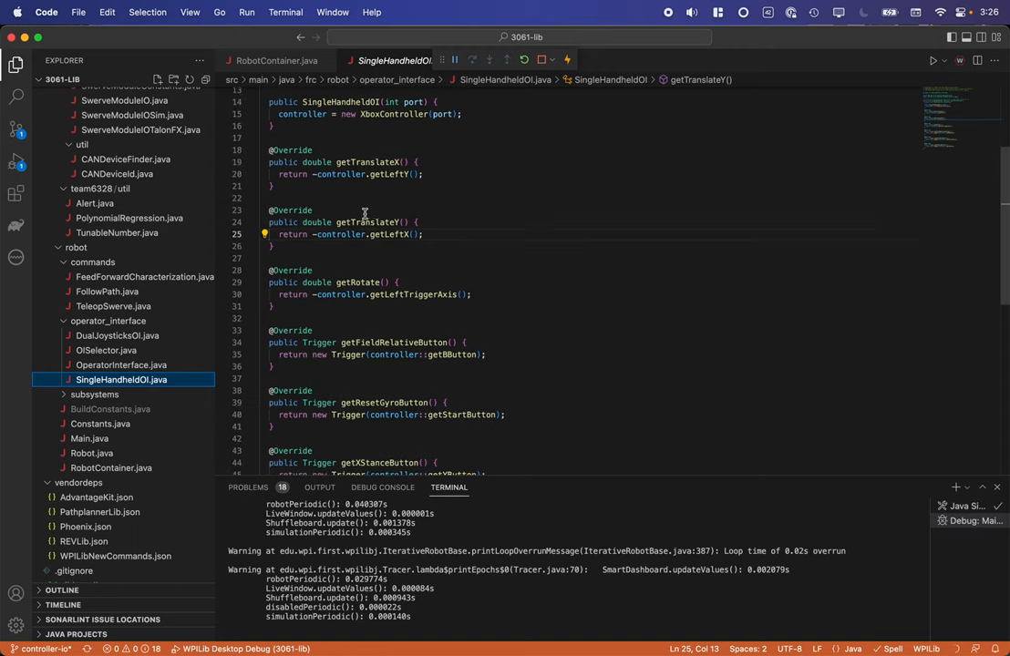
pyautogui.moveTo(430, 283)
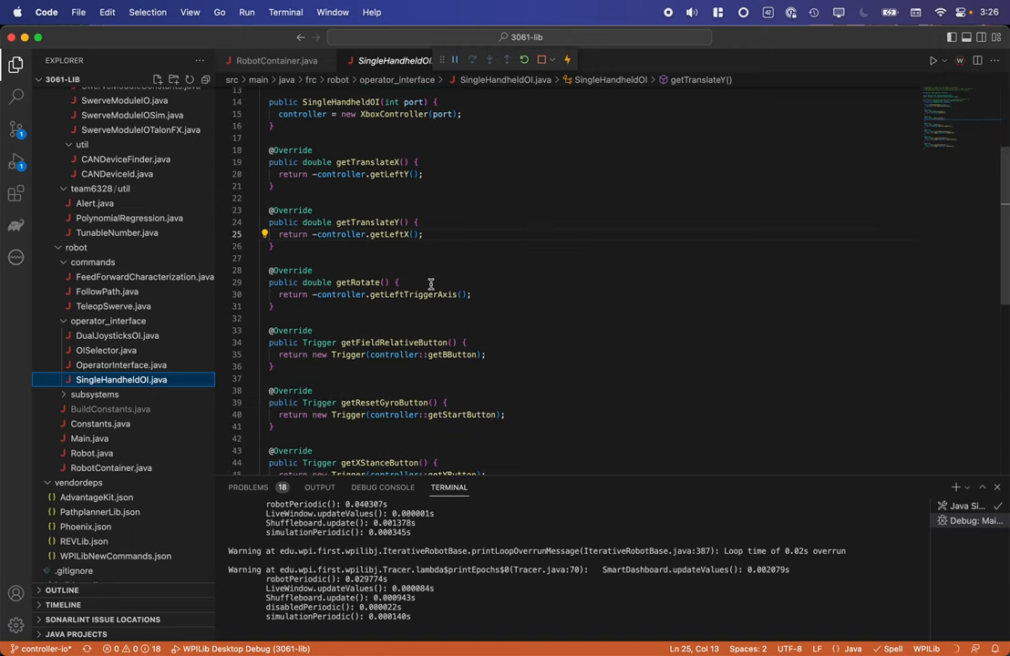
pyautogui.scroll(-3)
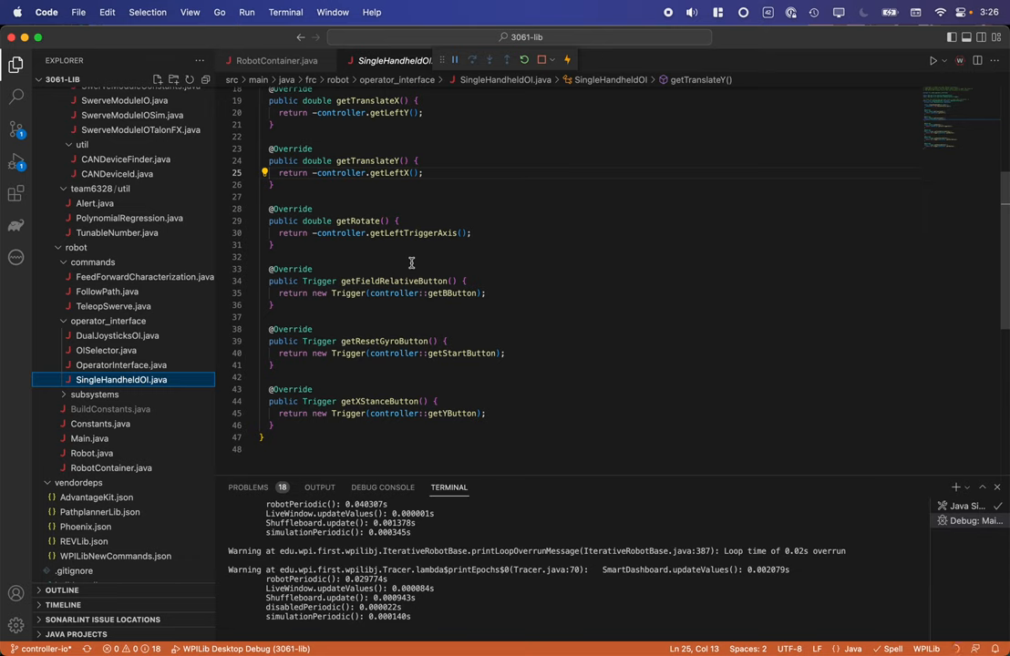
pyautogui.moveTo(455, 262)
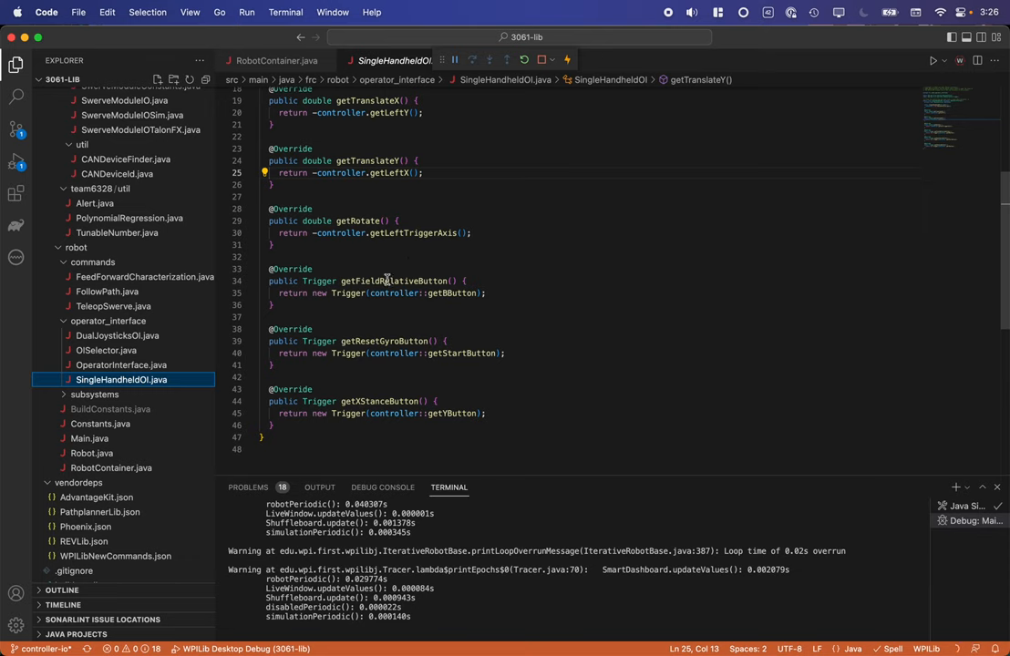
pyautogui.moveTo(445, 347)
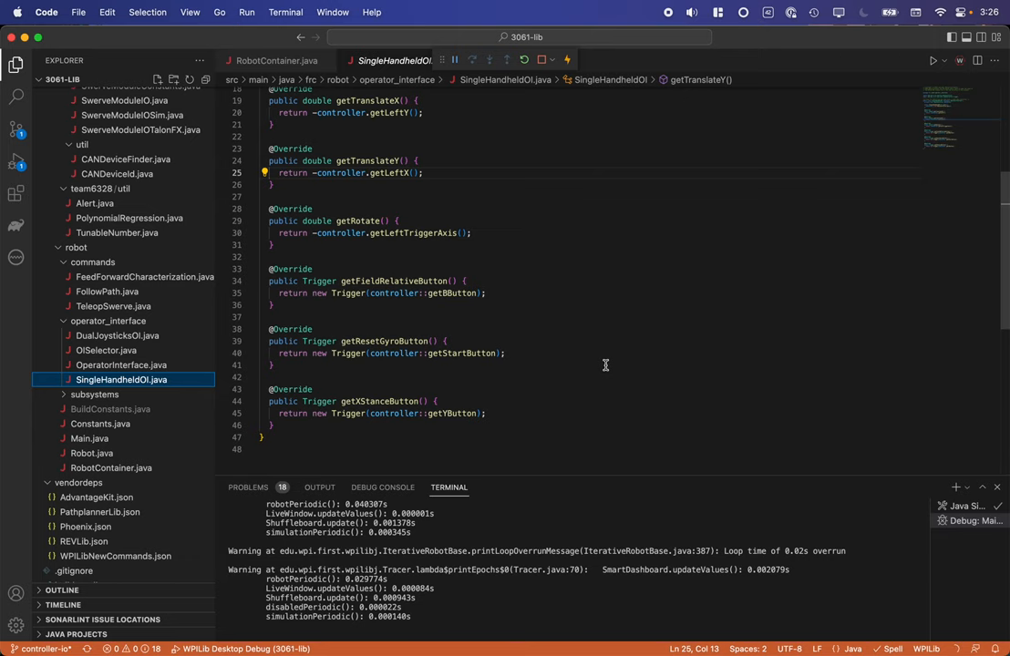
pyautogui.moveTo(105, 350)
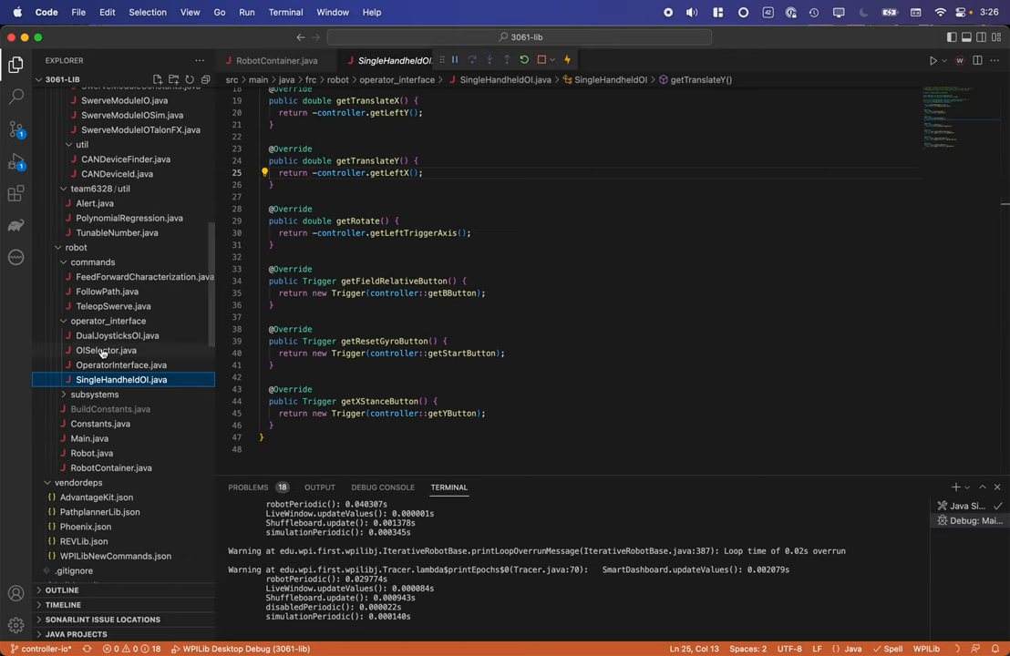
# Show OISelector.java's didJoysticksChange() joystick-change detection logic
pyautogui.click(106, 350)
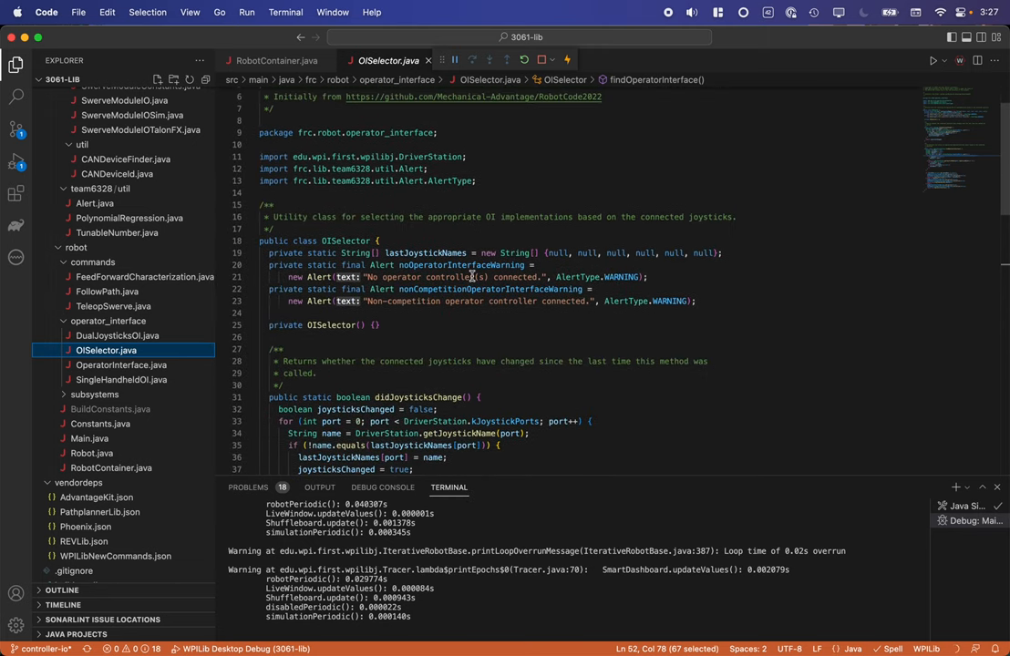
pyautogui.scroll(-3)
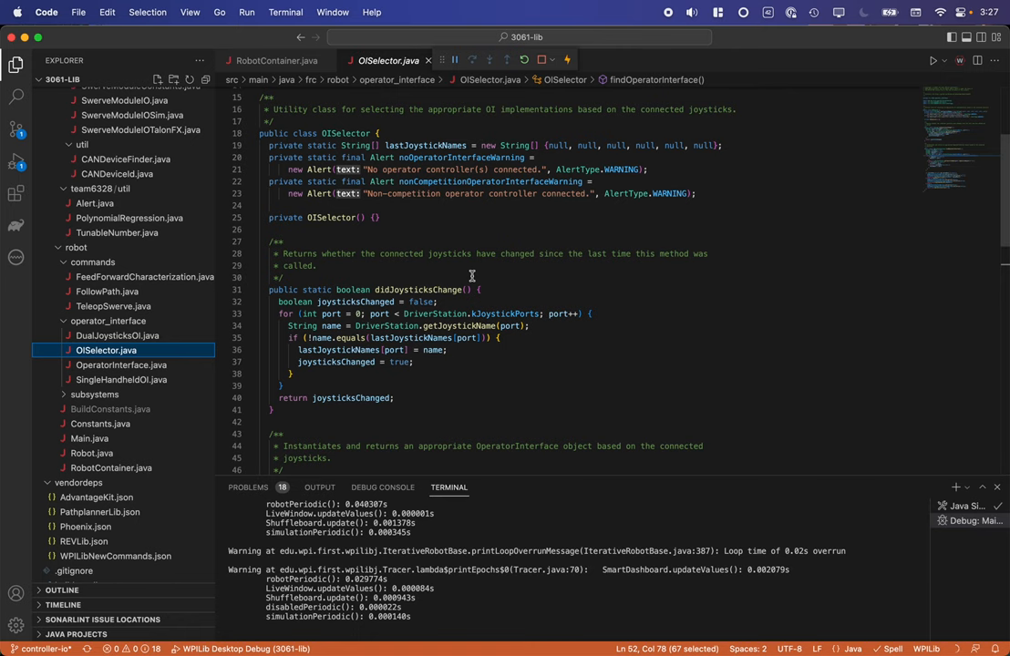
pyautogui.scroll(-3)
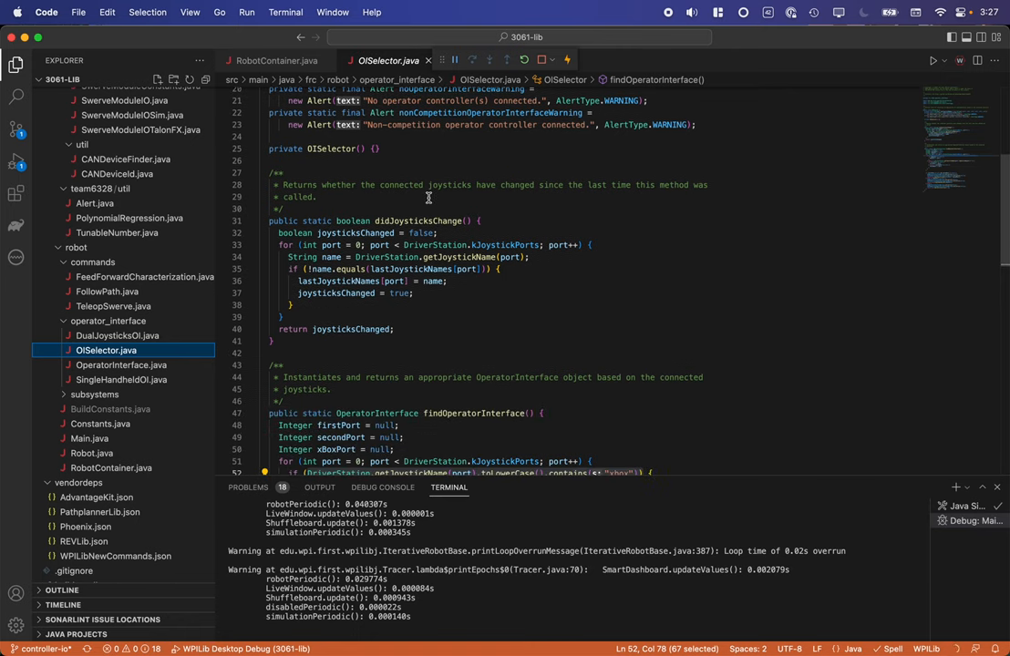
pyautogui.moveTo(408, 303)
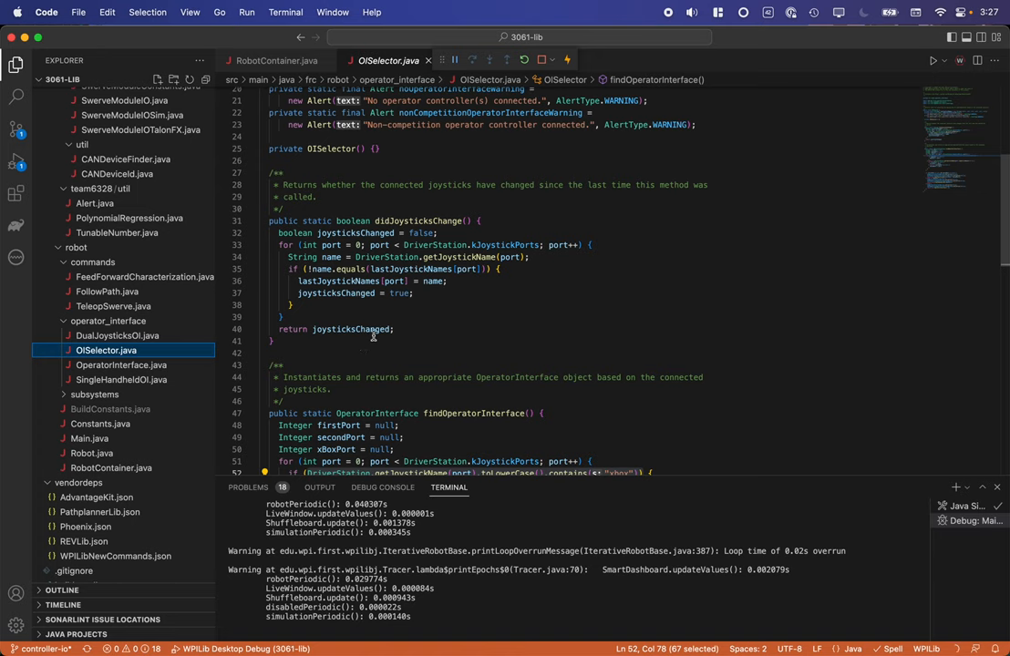
pyautogui.moveTo(437, 345)
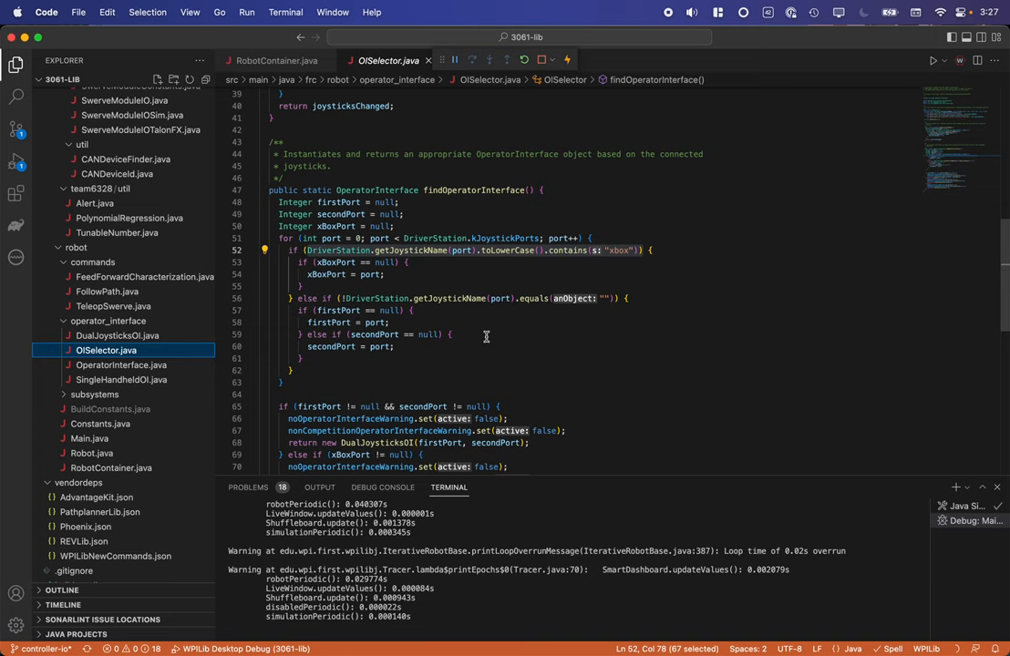
pyautogui.moveTo(448, 412)
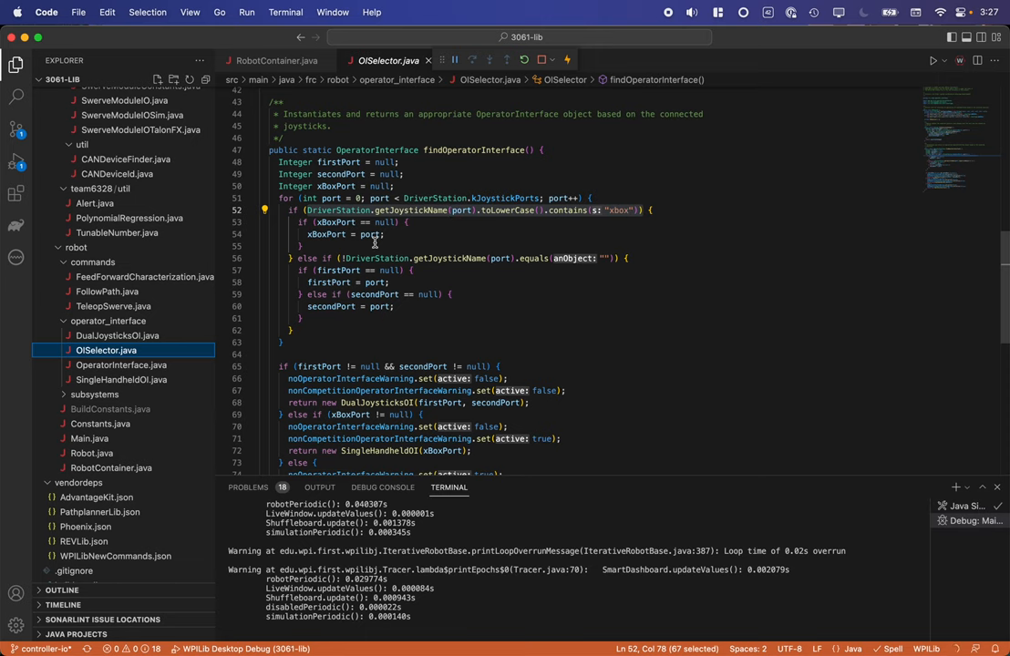
pyautogui.moveTo(459, 319)
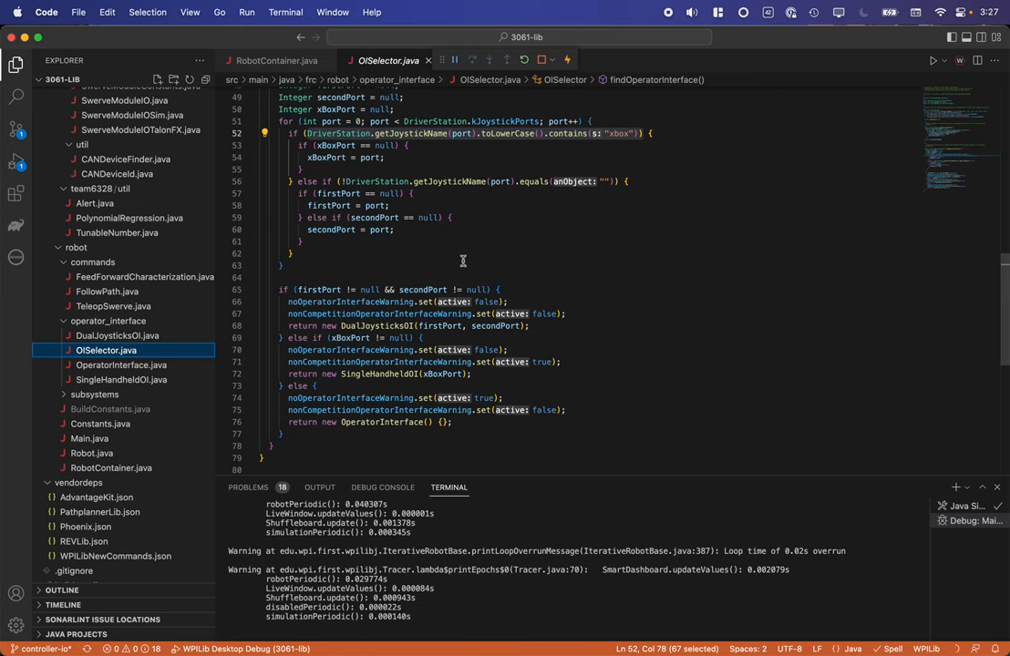
pyautogui.moveTo(361, 354)
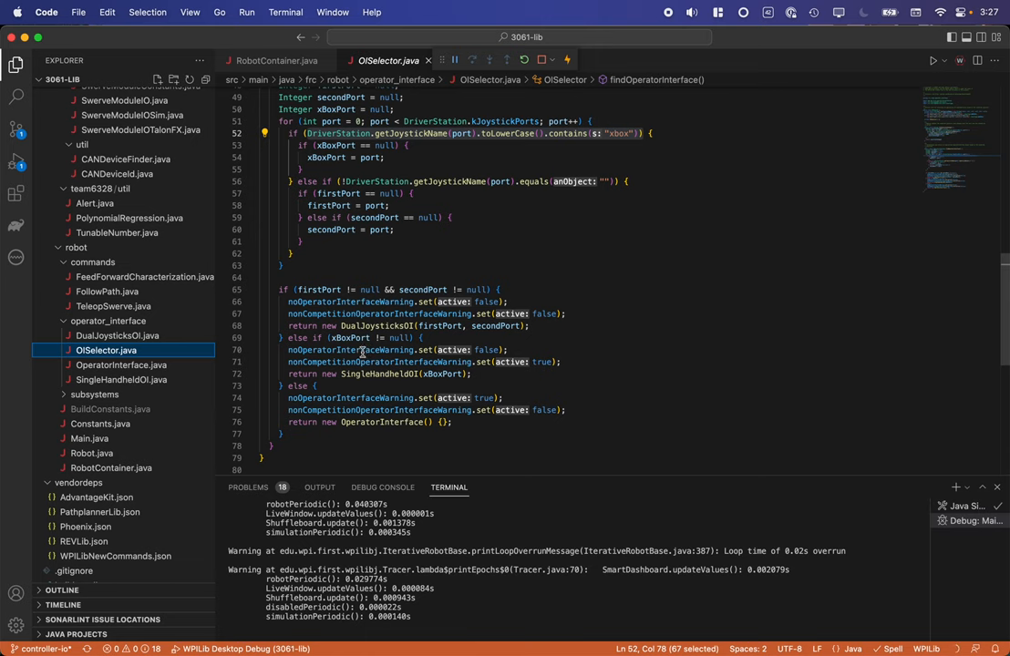
pyautogui.moveTo(423, 380)
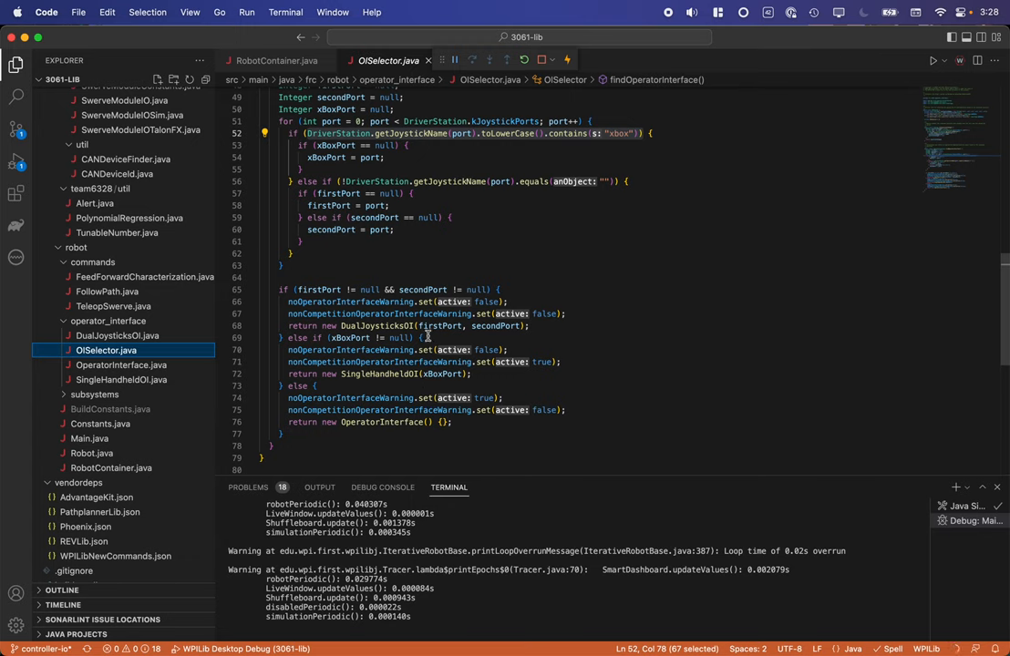
pyautogui.moveTo(580, 375)
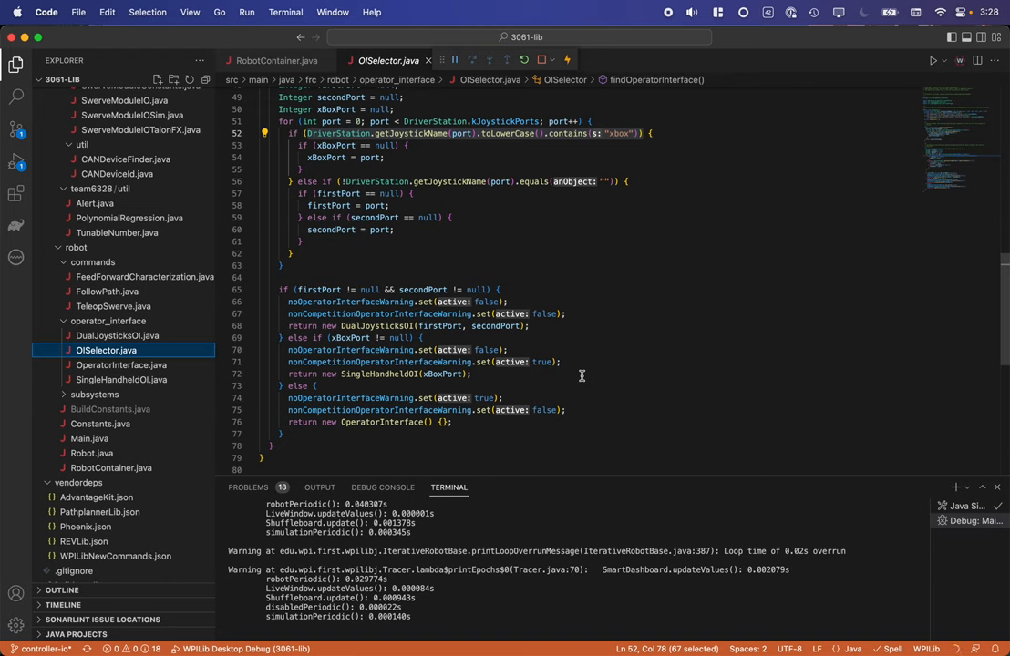
pyautogui.moveTo(401, 267)
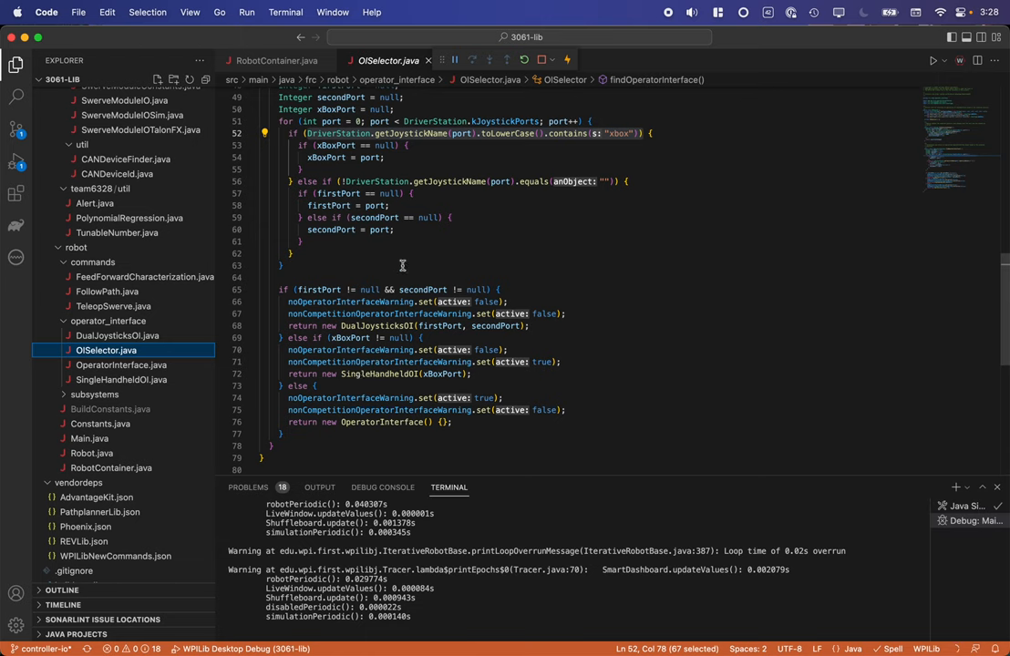
pyautogui.moveTo(419, 252)
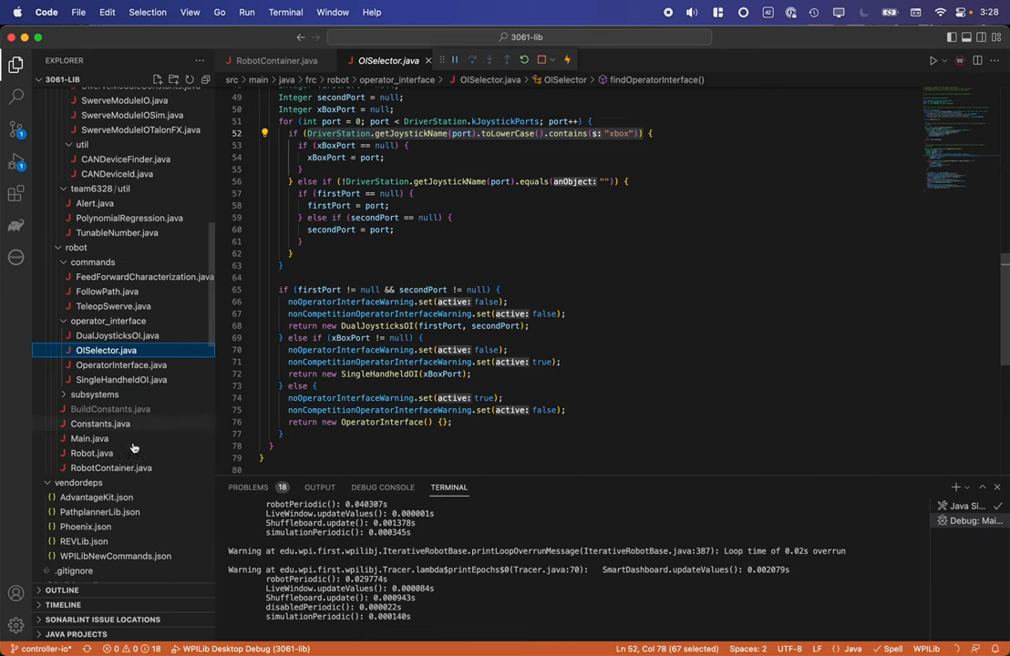
# Show RobotContainer's updateOI method rebinding the drivetrain's default TeleopSwerve command
pyautogui.click(109, 467)
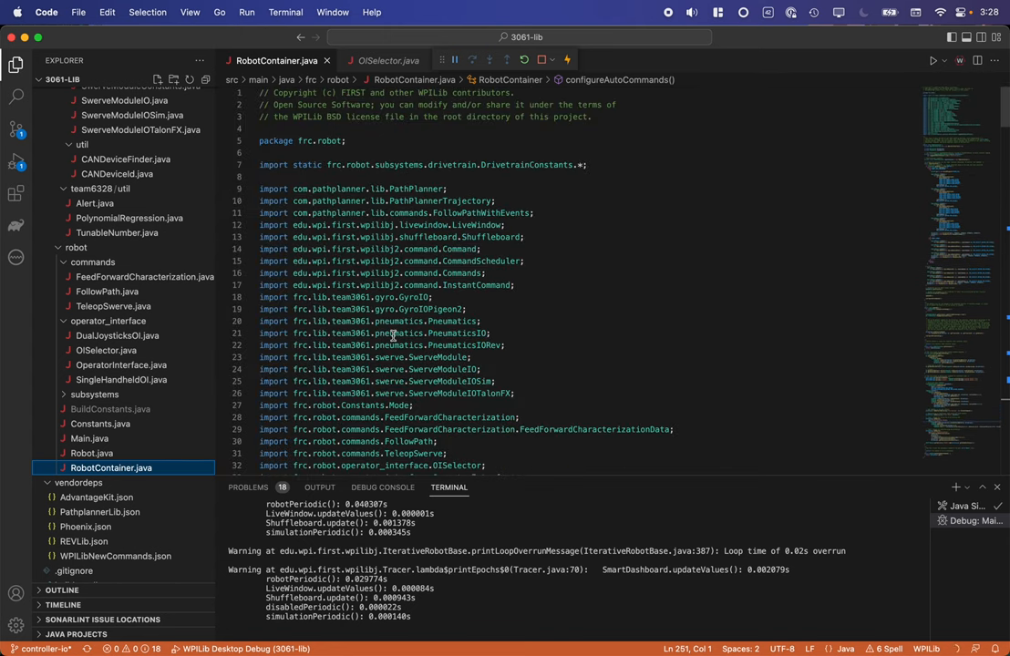
pyautogui.scroll(-3)
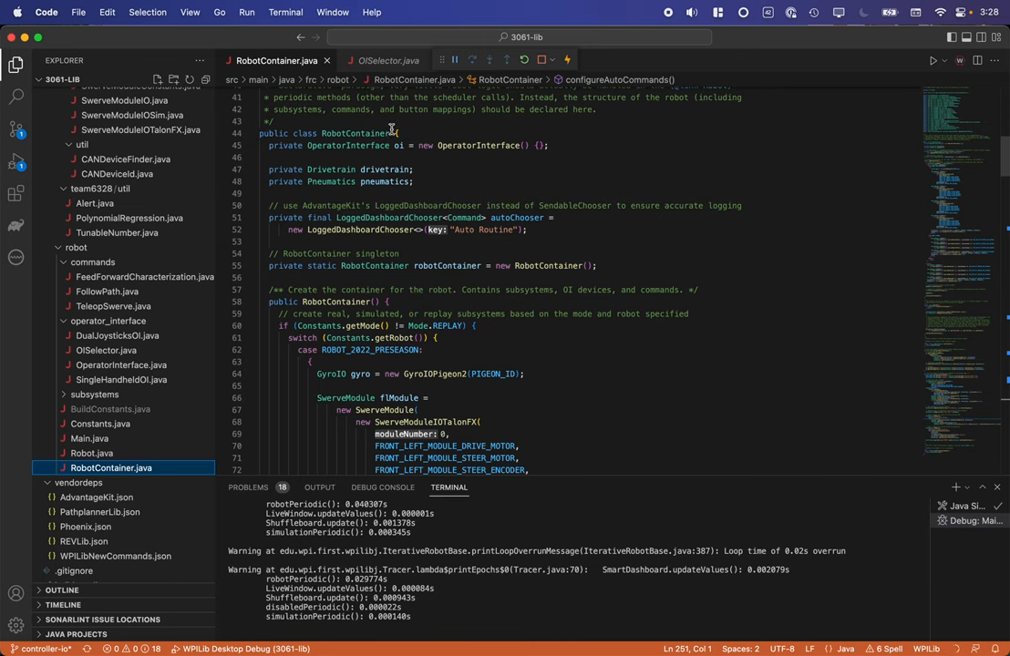
pyautogui.moveTo(425, 171)
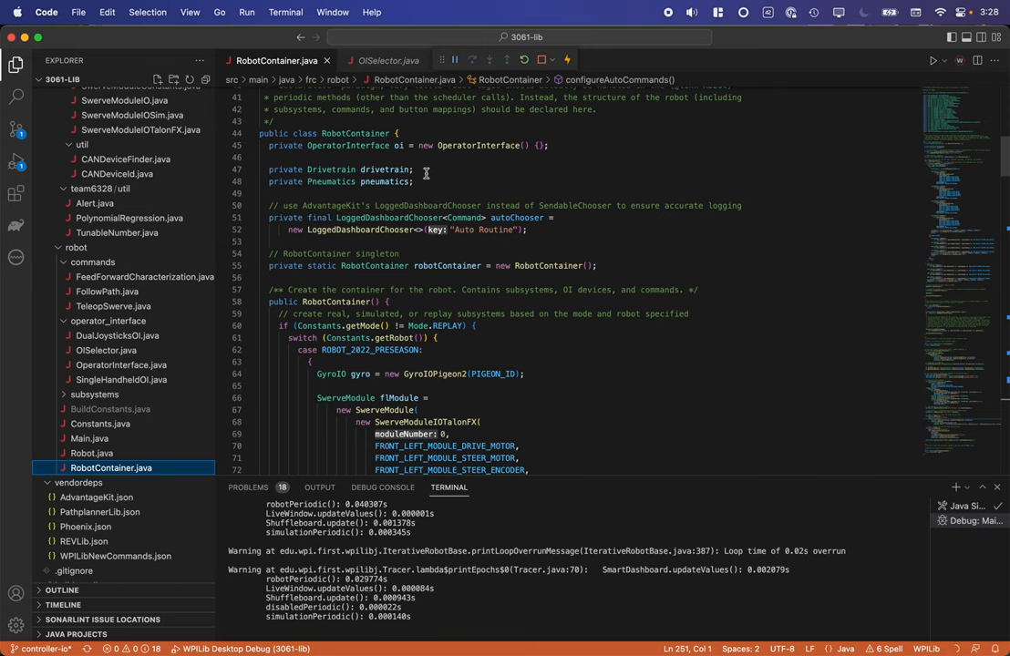
pyautogui.moveTo(403, 146)
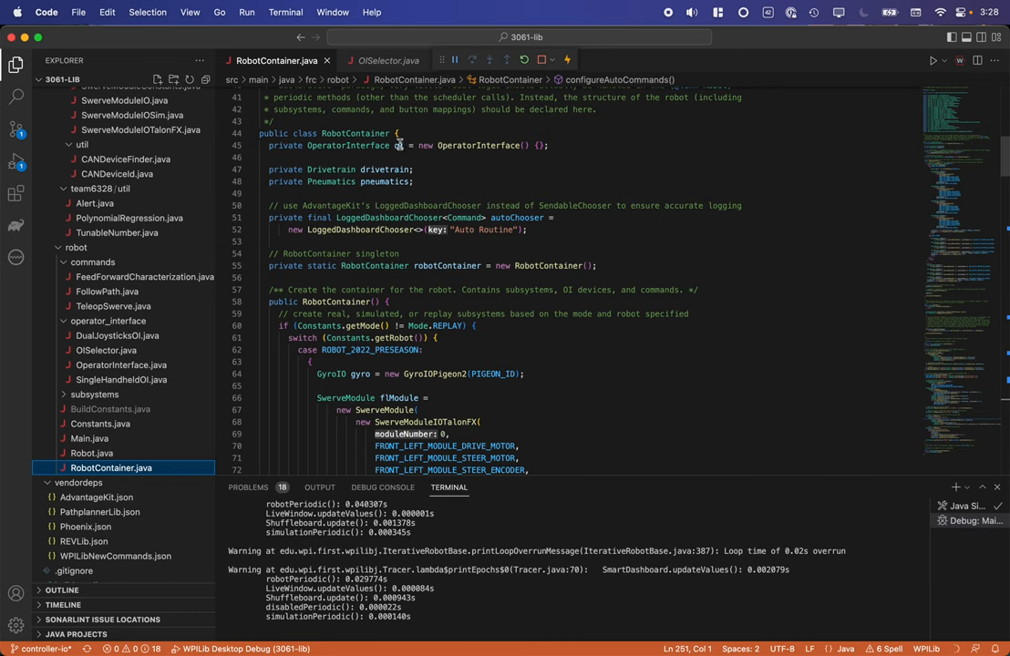
pyautogui.scroll(-3)
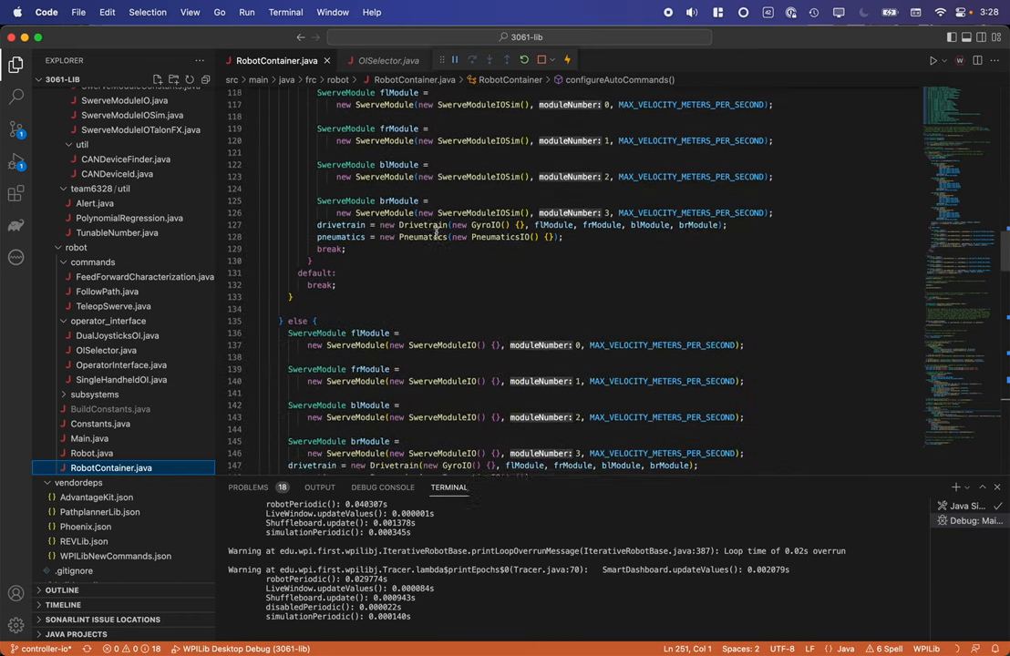
pyautogui.scroll(-3)
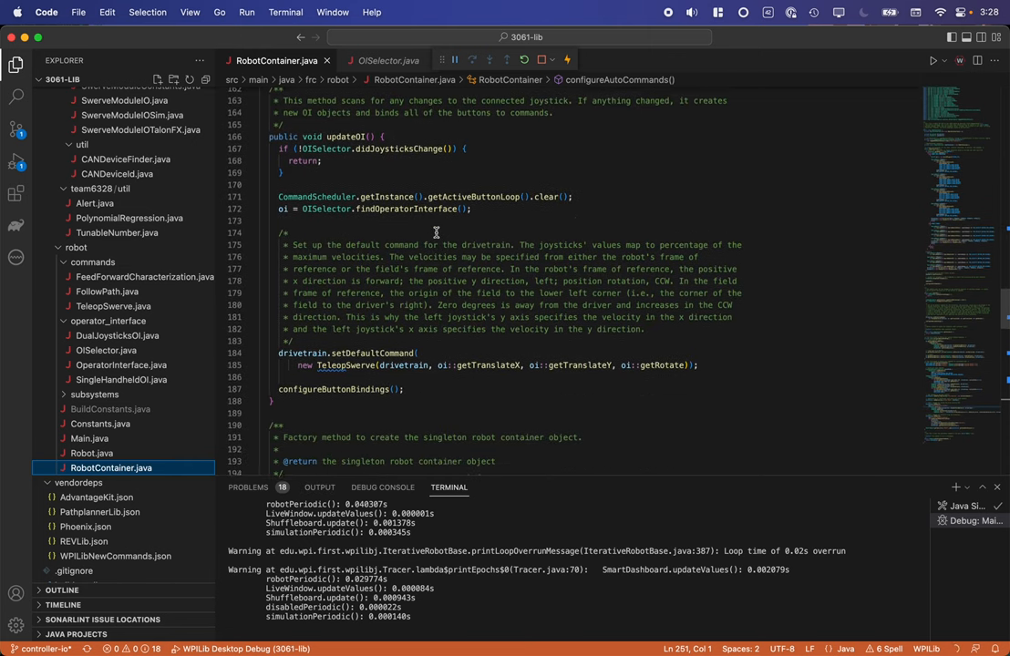
pyautogui.scroll(3)
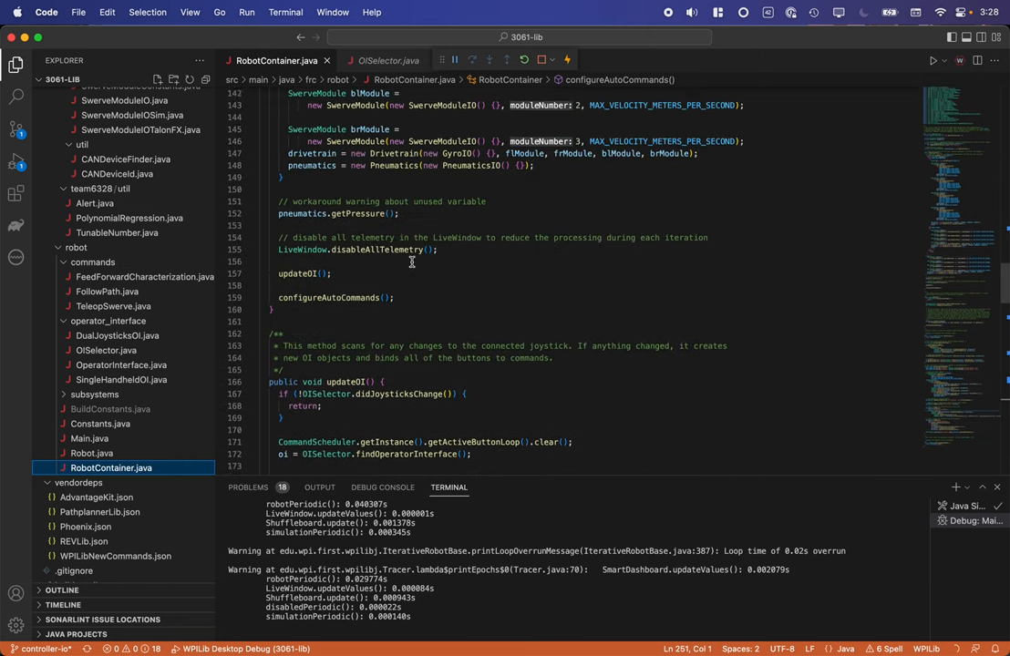
pyautogui.scroll(-3)
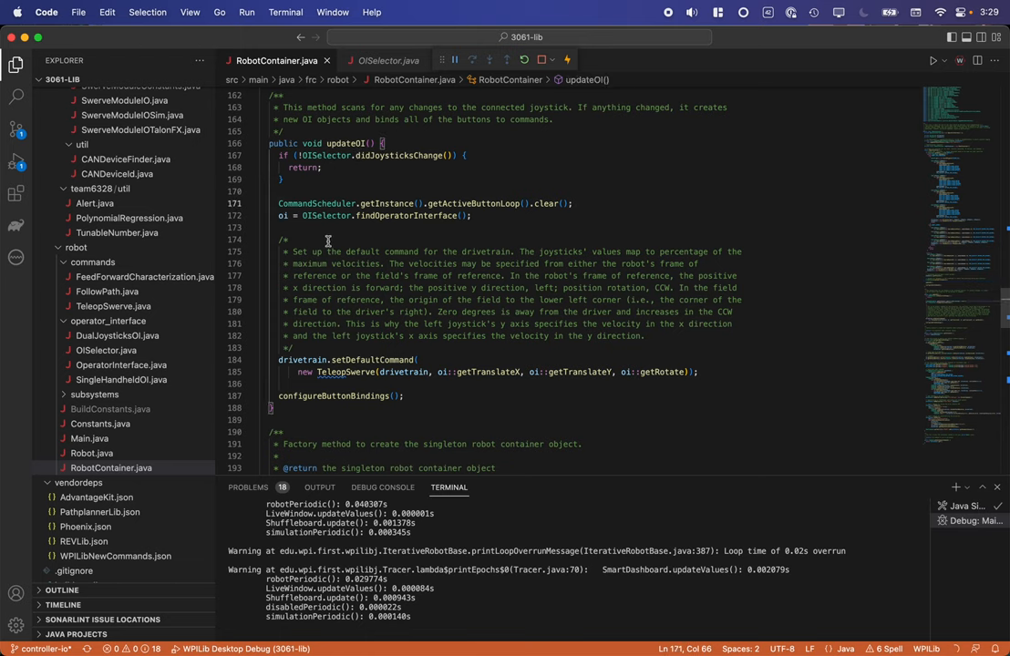
pyautogui.moveTo(369, 233)
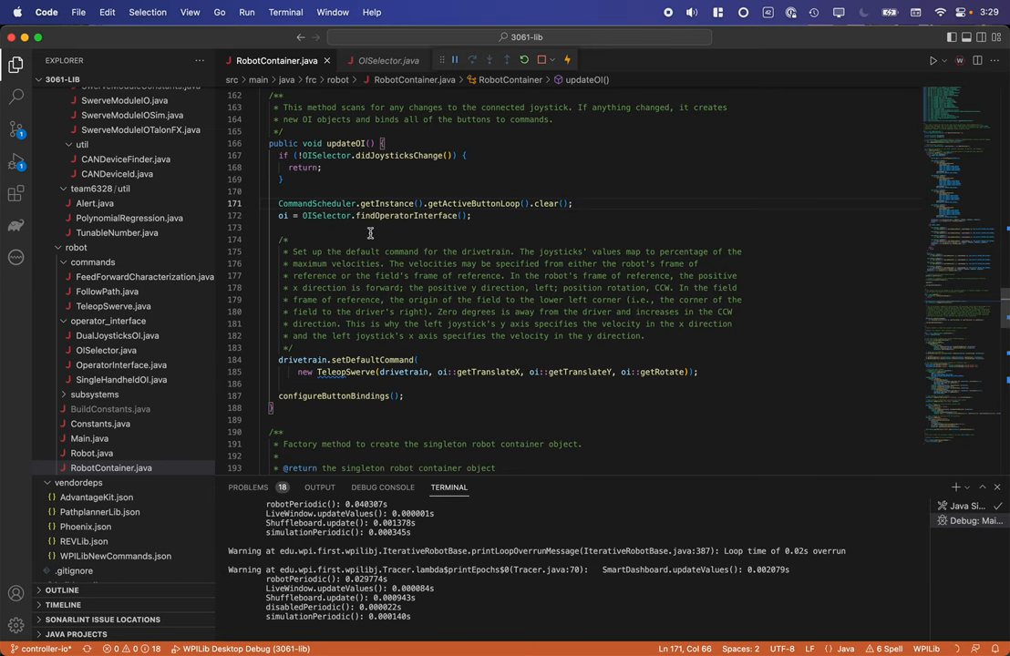
pyautogui.scroll(-3)
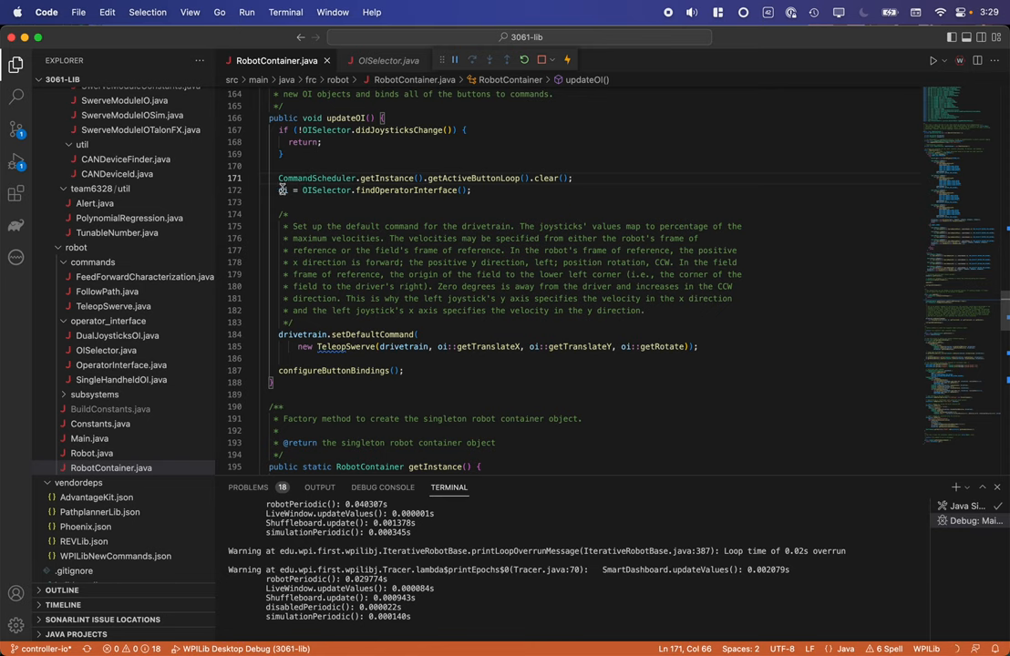
pyautogui.scroll(-3)
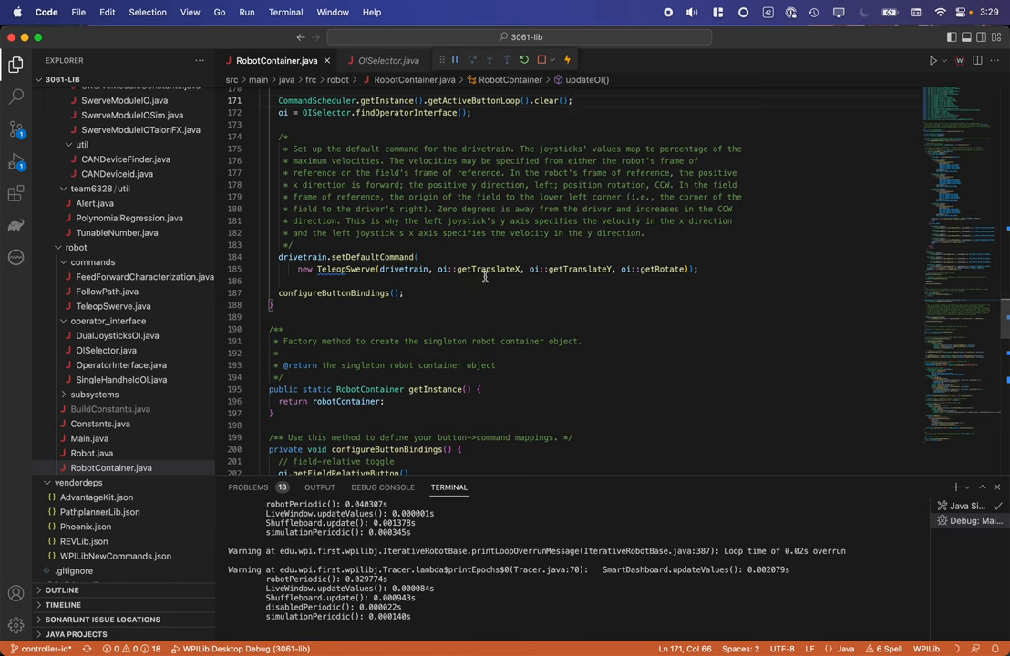
pyautogui.moveTo(672, 283)
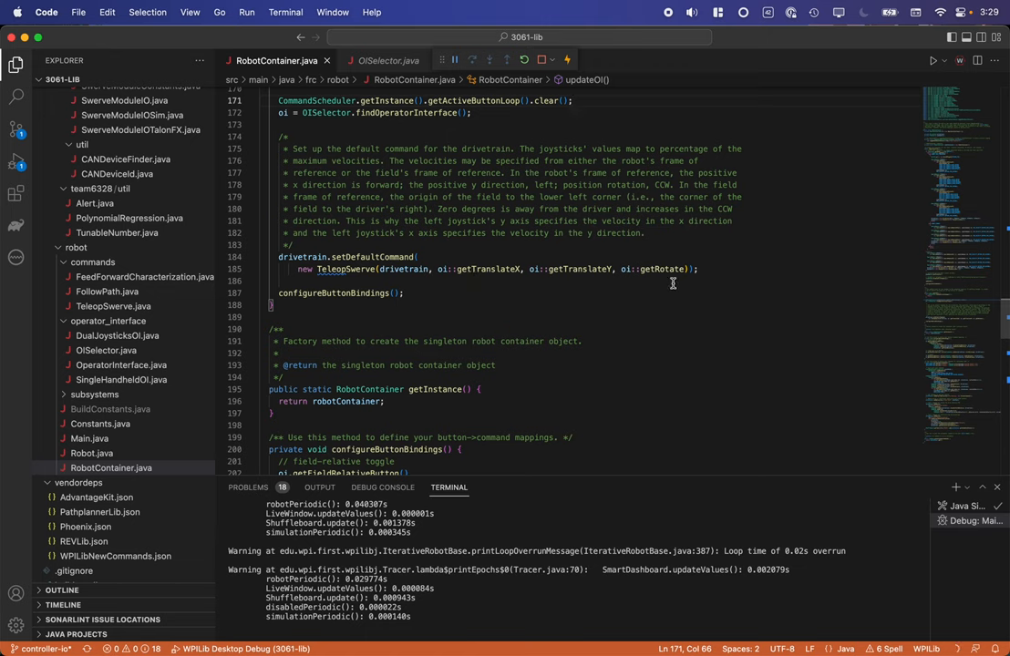
pyautogui.doubleClick(334, 292)
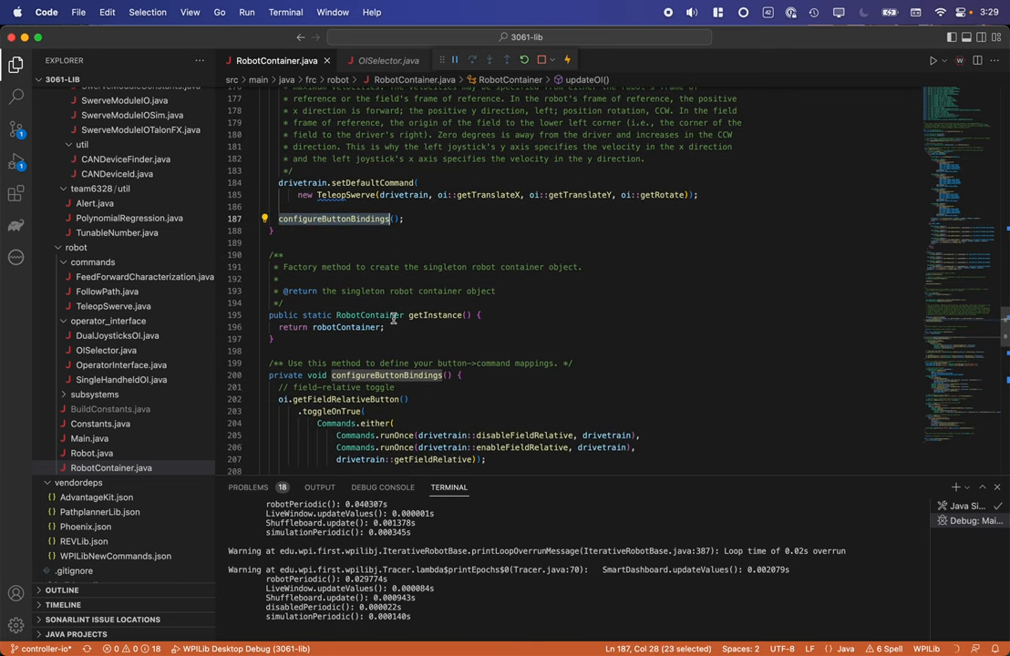
pyautogui.scroll(-3)
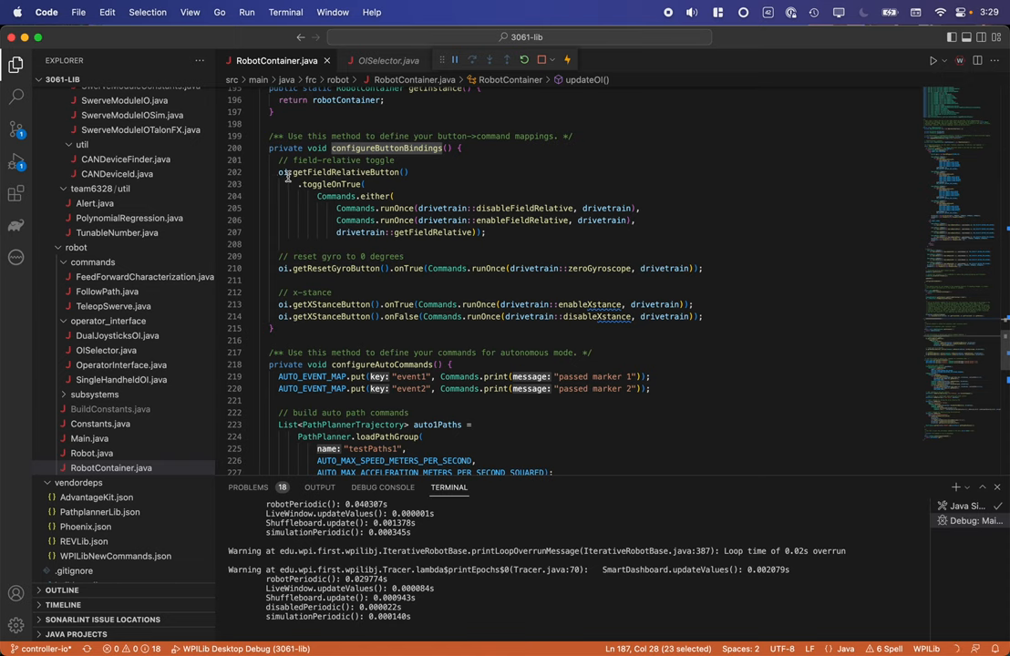
pyautogui.moveTo(280, 195)
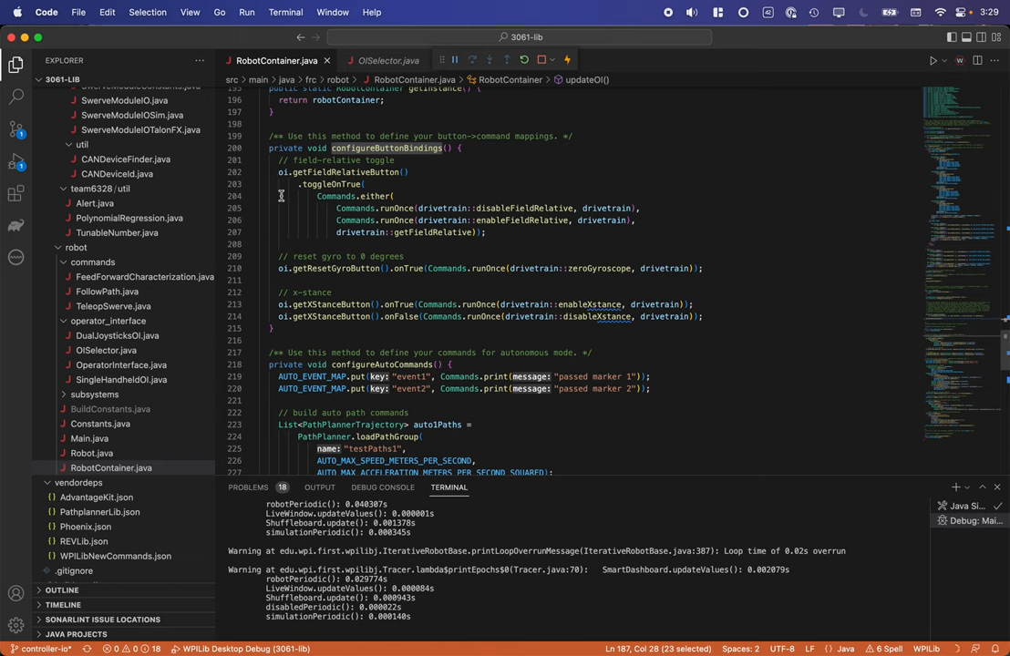
pyautogui.moveTo(418, 252)
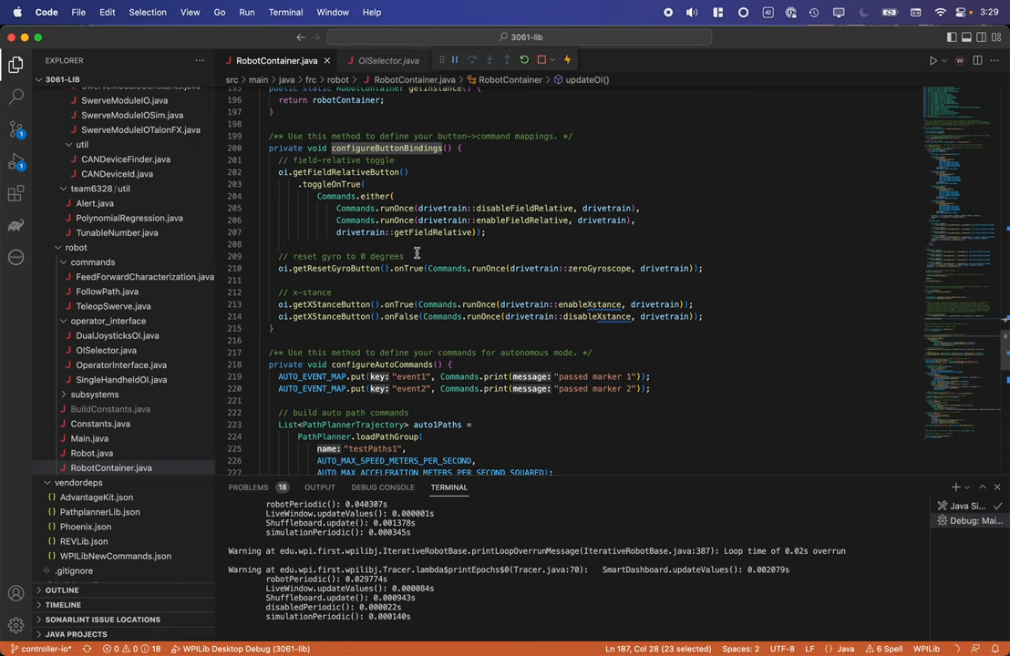
pyautogui.moveTo(392, 268)
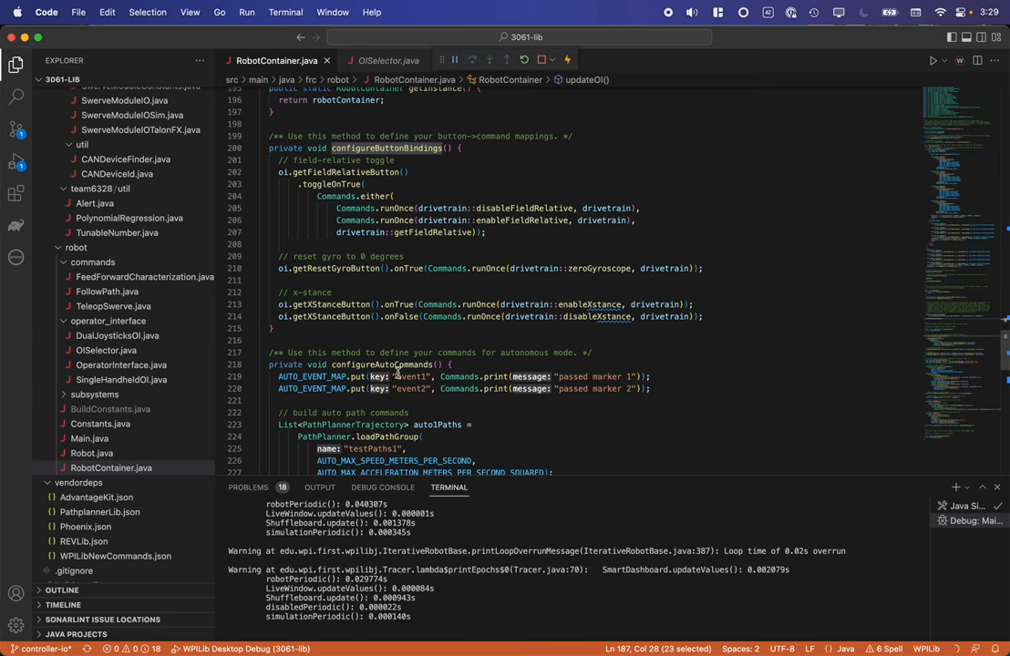
pyautogui.moveTo(398, 310)
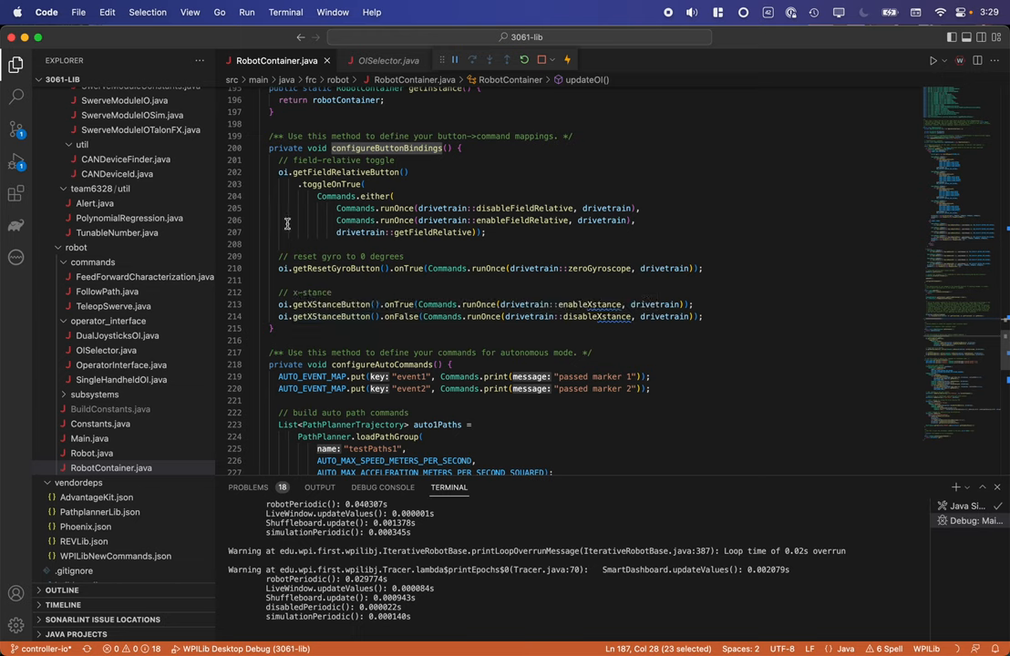
pyautogui.moveTo(372, 208)
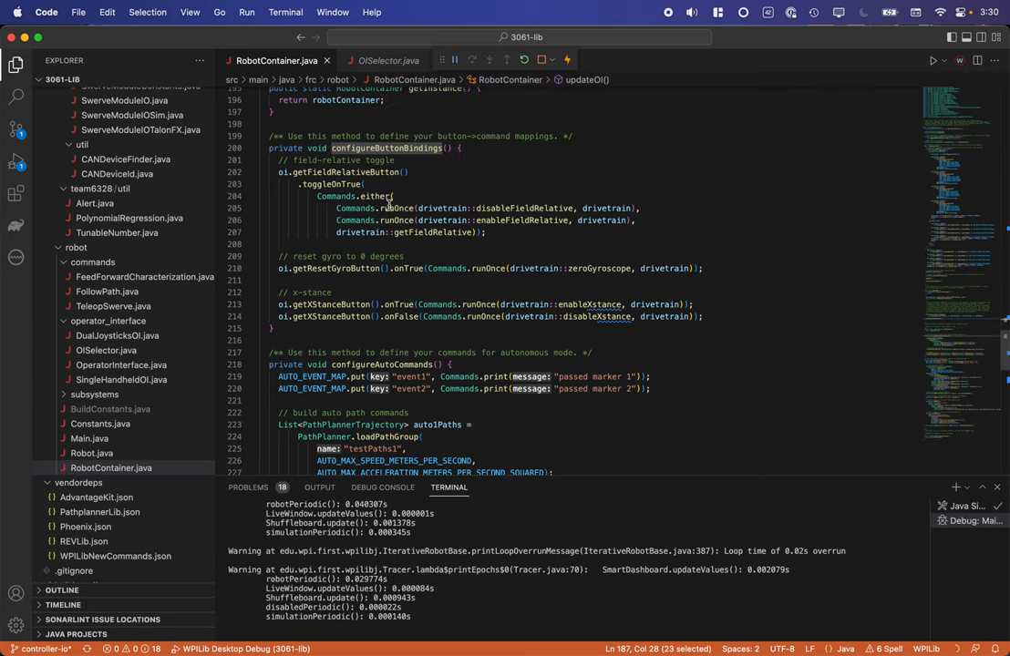
pyautogui.moveTo(394, 281)
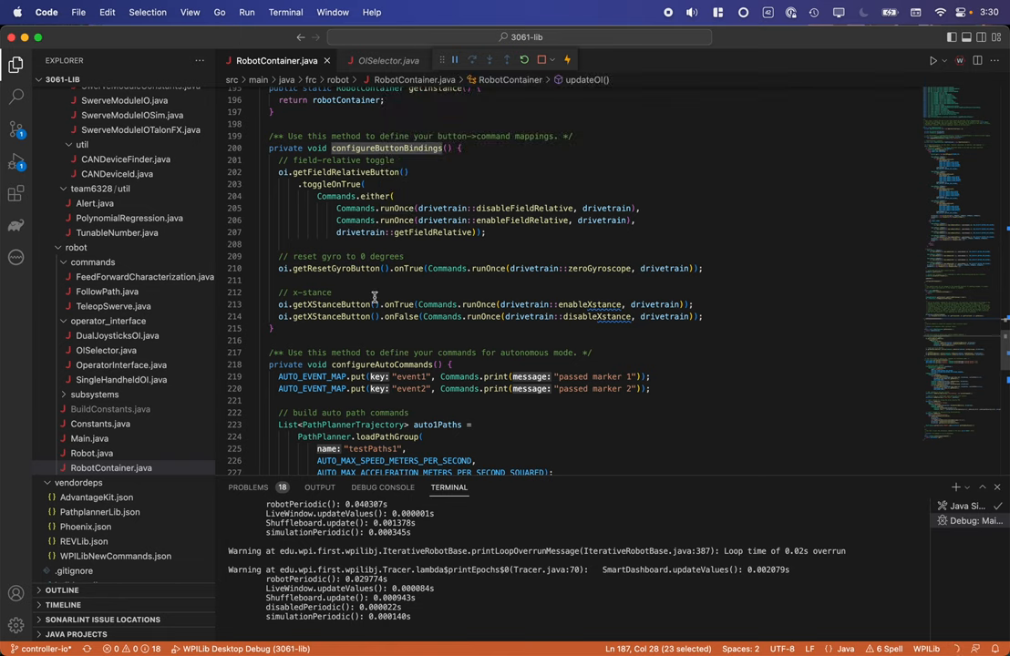
pyautogui.moveTo(328, 197)
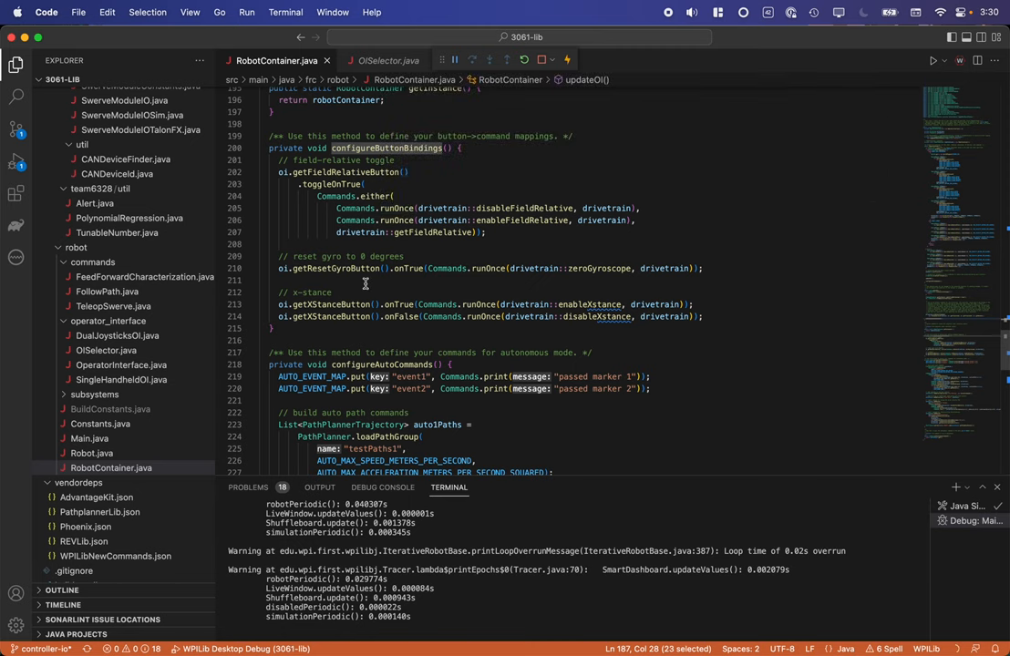
pyautogui.moveTo(408, 268)
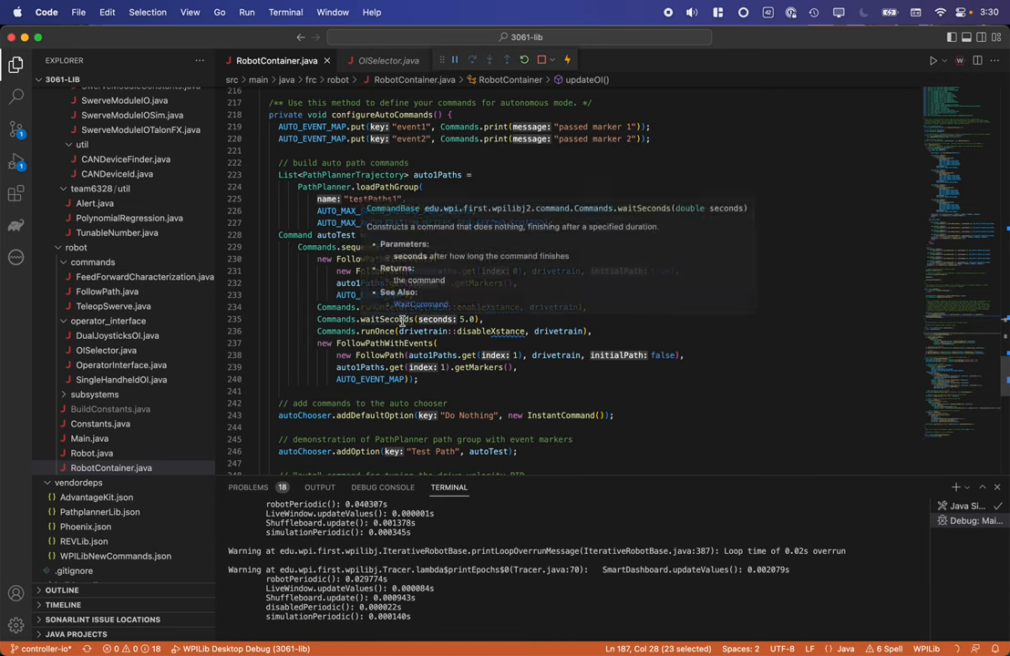
pyautogui.scroll(-3)
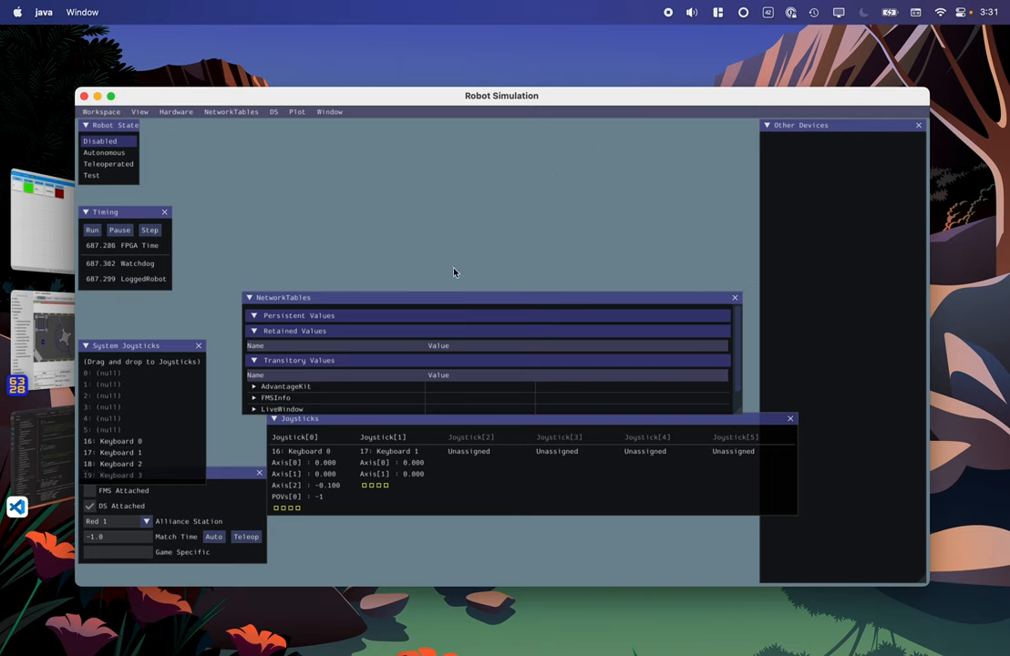
# Drag the Xbox Elite Wireless Controller from System Joysticks onto Joystick[0]
pyautogui.click(383, 437)
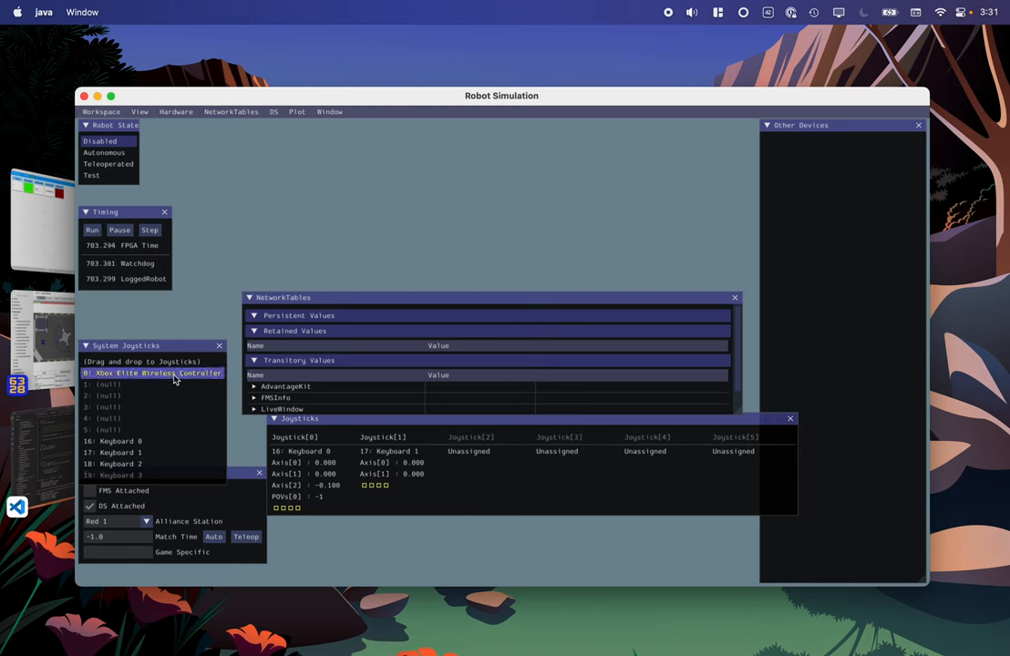
pyautogui.moveTo(153, 371); pyautogui.dragTo(310, 443)
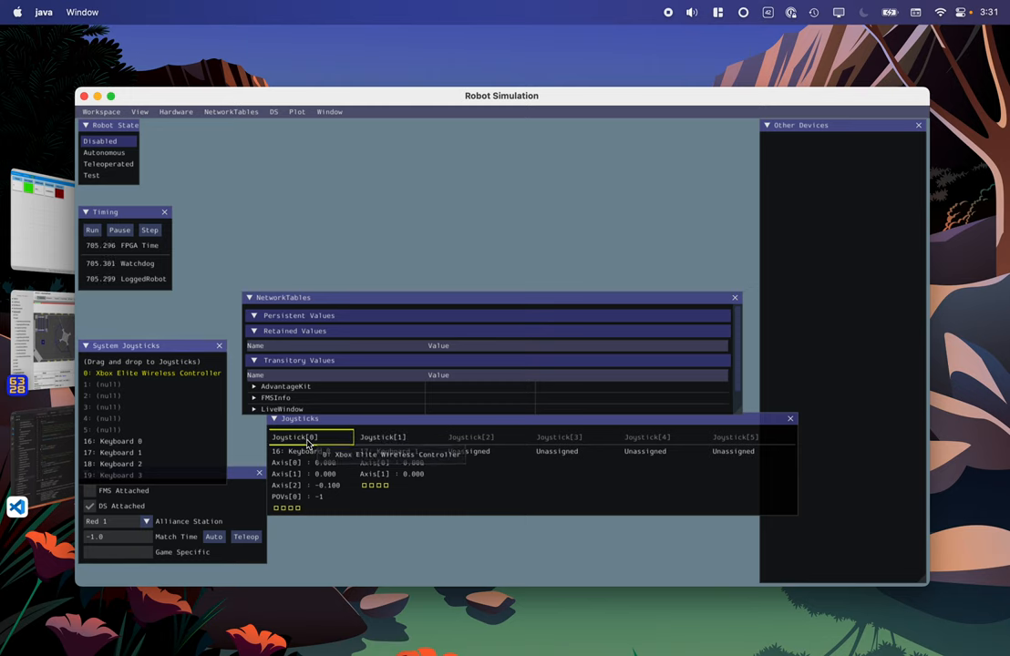
pyautogui.click(397, 437)
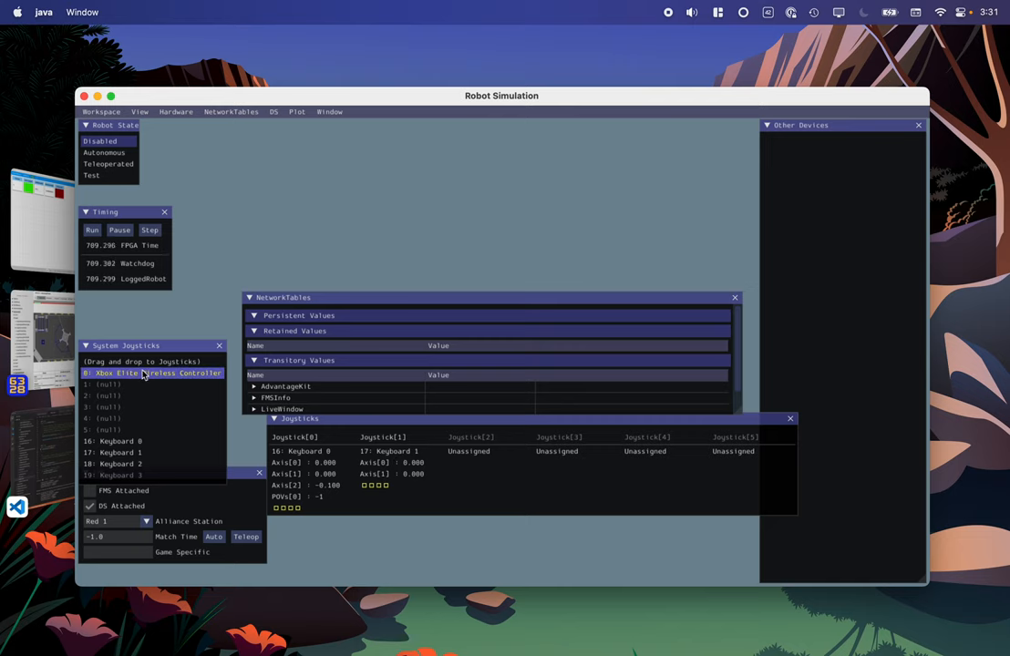
pyautogui.moveTo(146, 372); pyautogui.dragTo(397, 438)
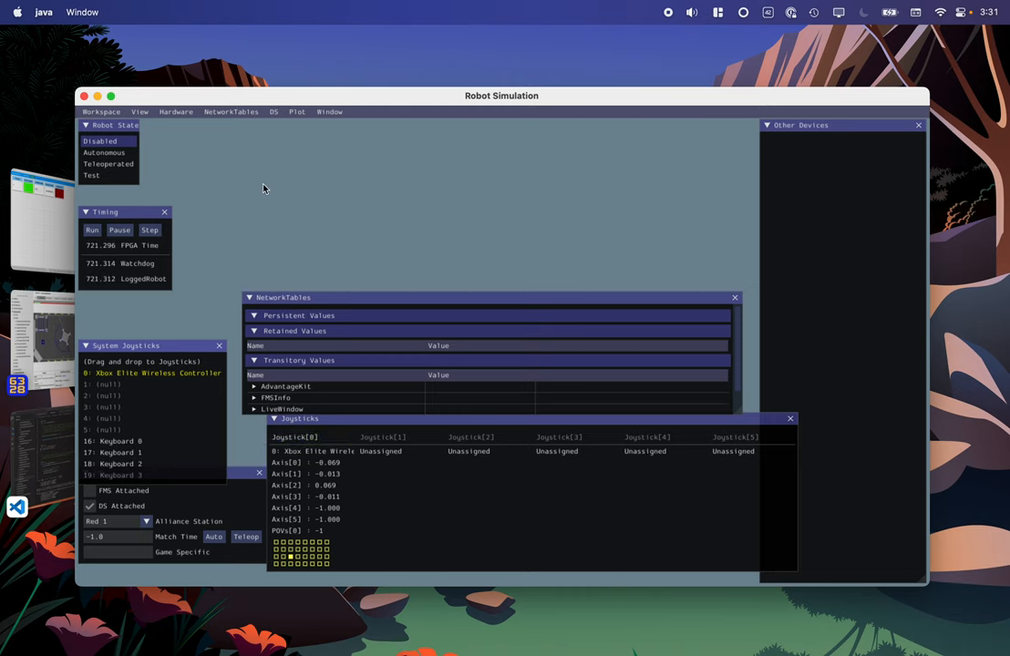
pyautogui.moveTo(204, 169)
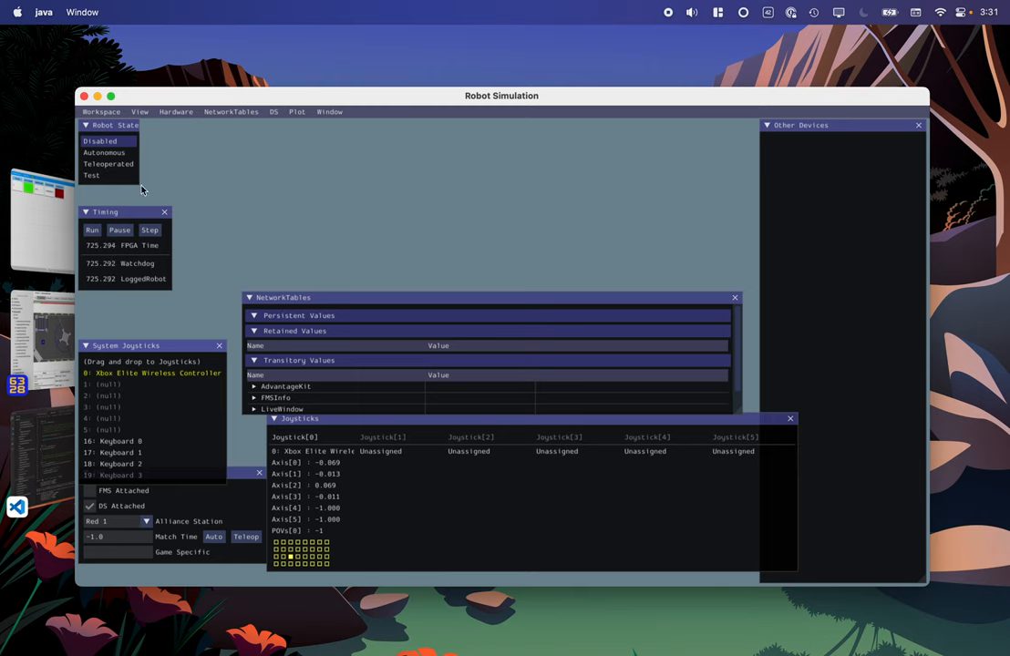
# Put the simulated robot into Teleoperated mode
pyautogui.click(107, 164)
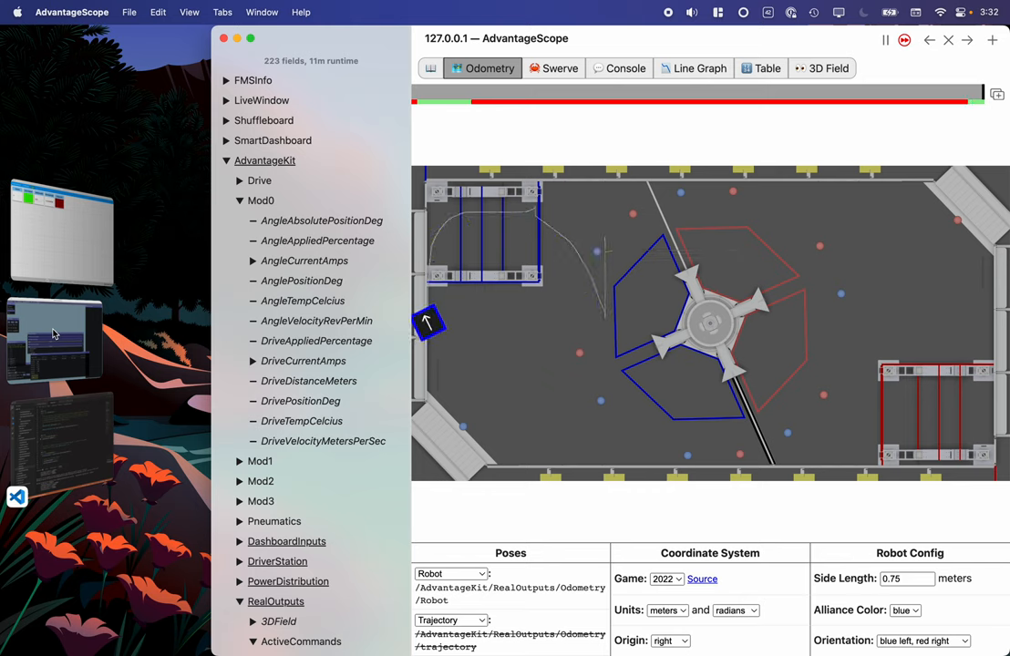
# Drive toward the field centre, check the Swerve module view, and return to Odometry
pyautogui.moveTo(428, 321); pyautogui.dragTo(594, 343)
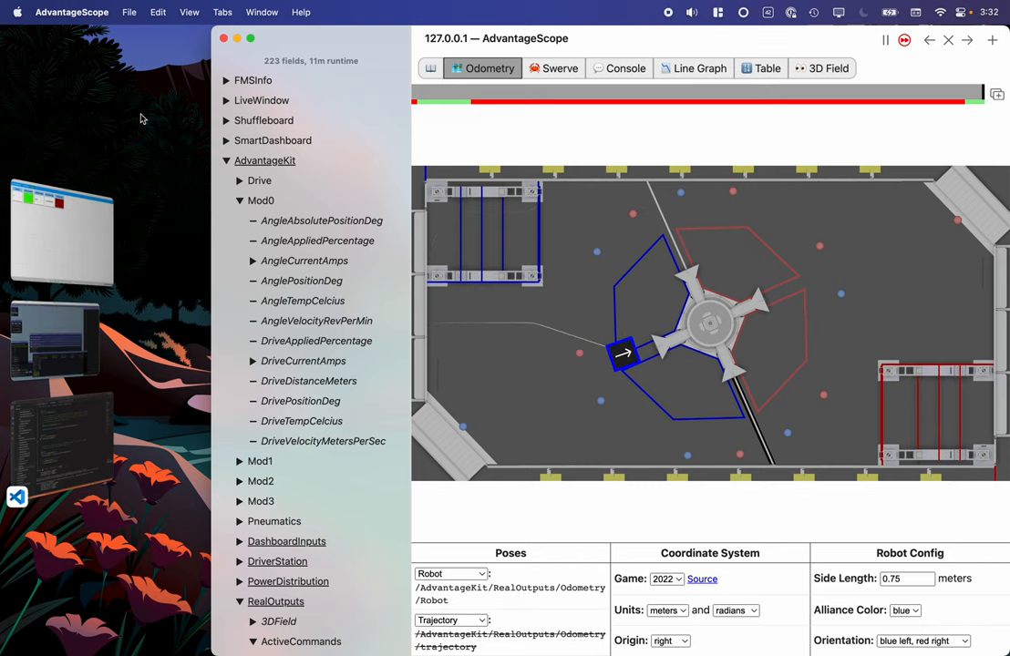
pyautogui.click(561, 68)
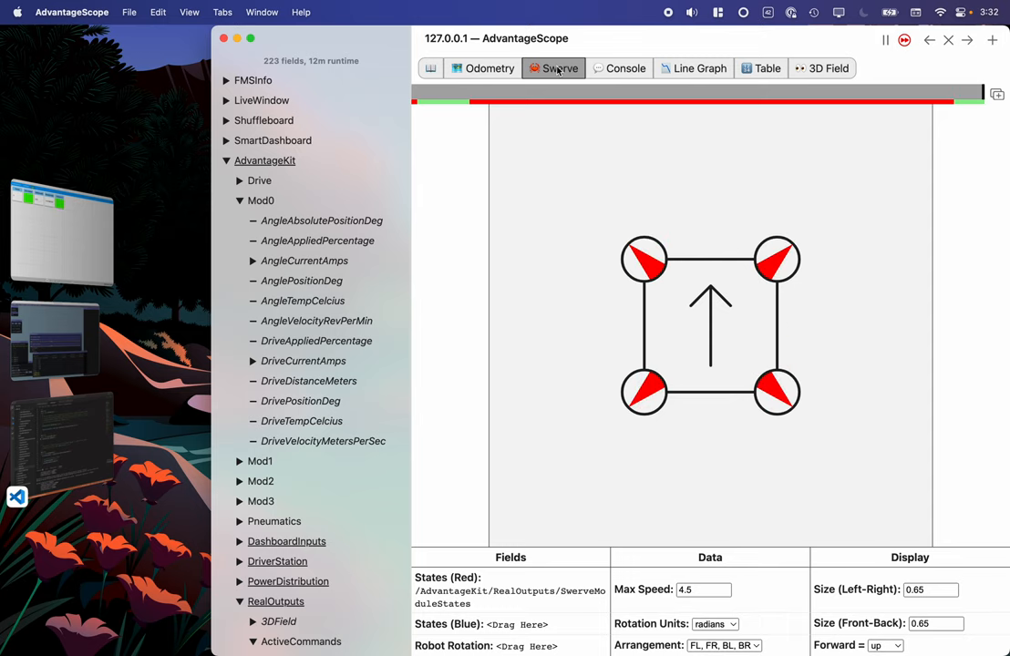
pyautogui.moveTo(482, 70)
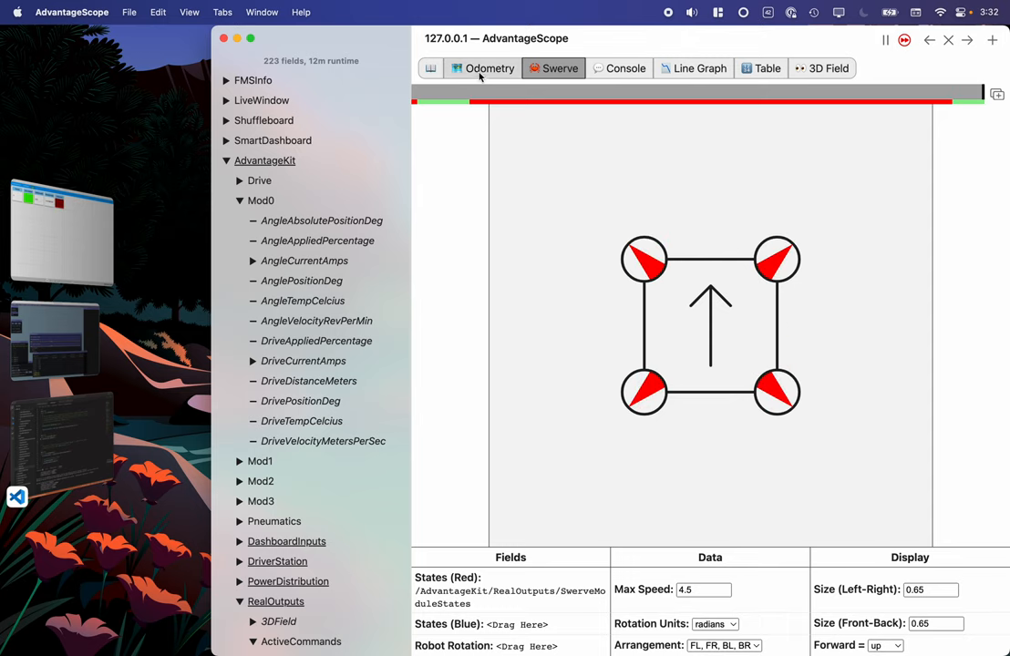
pyautogui.click(481, 69)
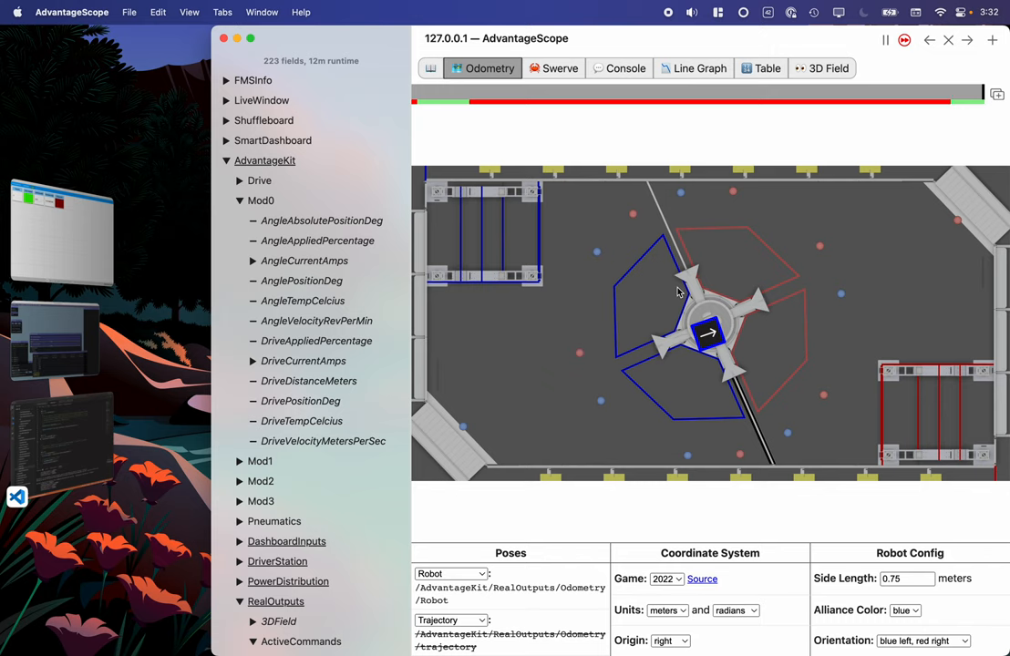
pyautogui.moveTo(642, 292)
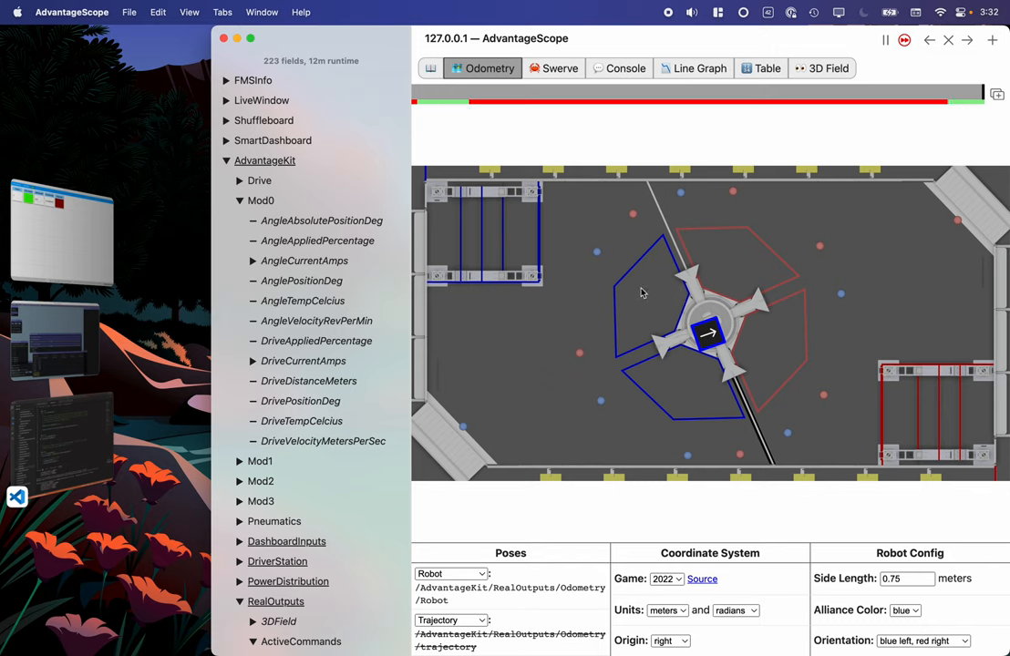